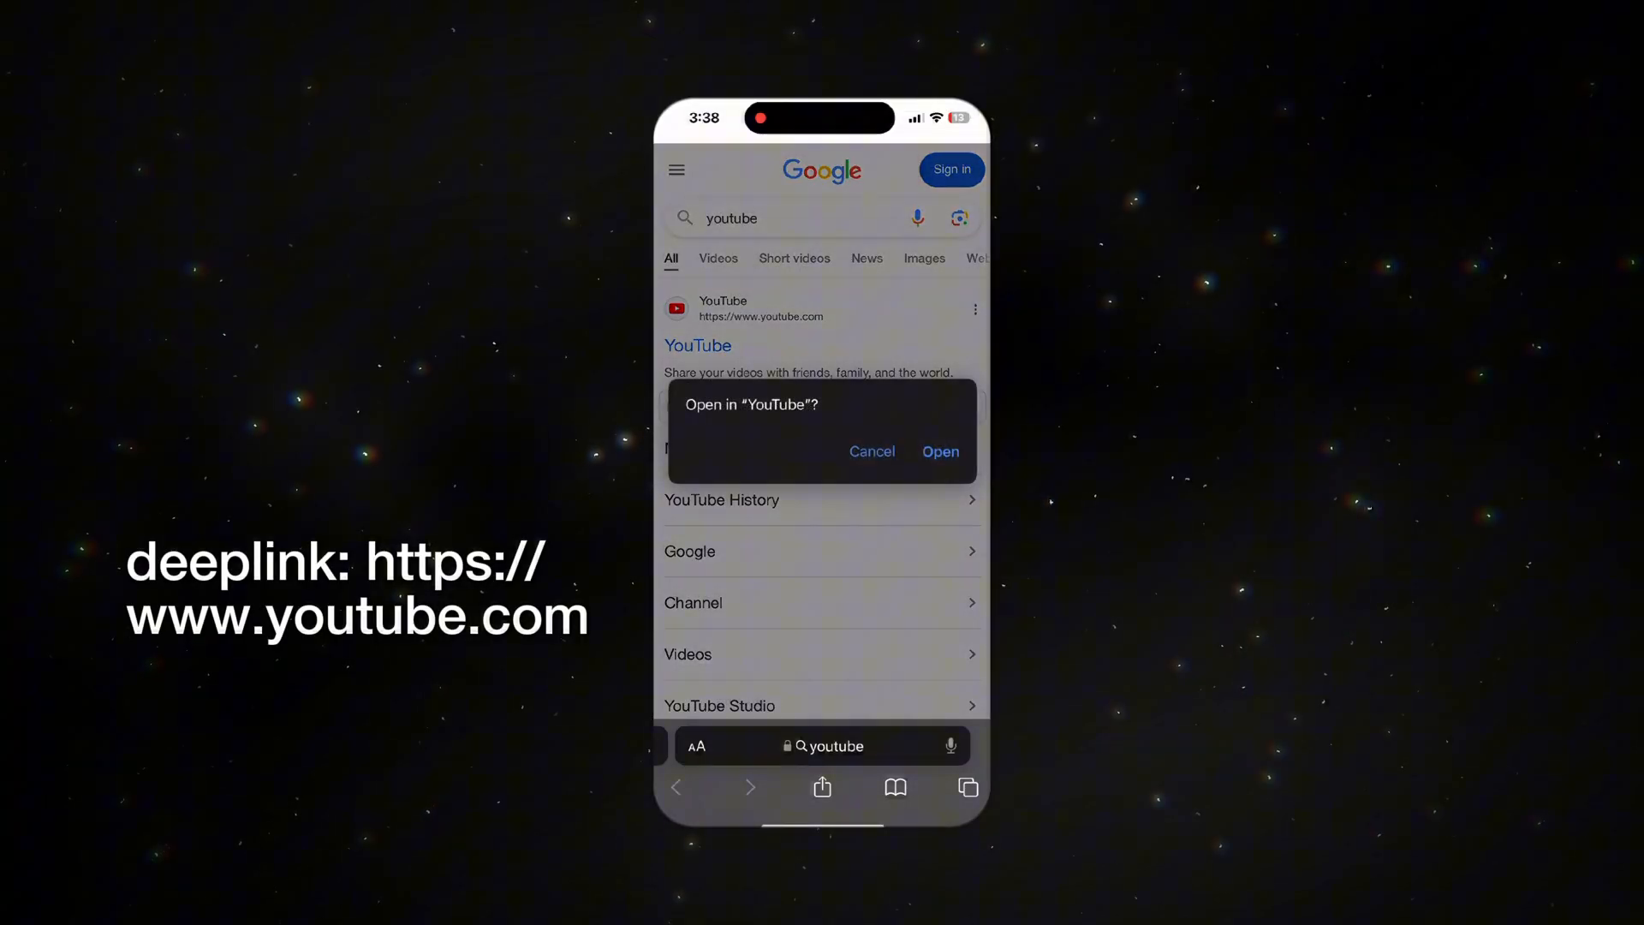
Step: Search Google for youtube in Safari and accept the 'Open in YouTube?' prompt
click(939, 450)
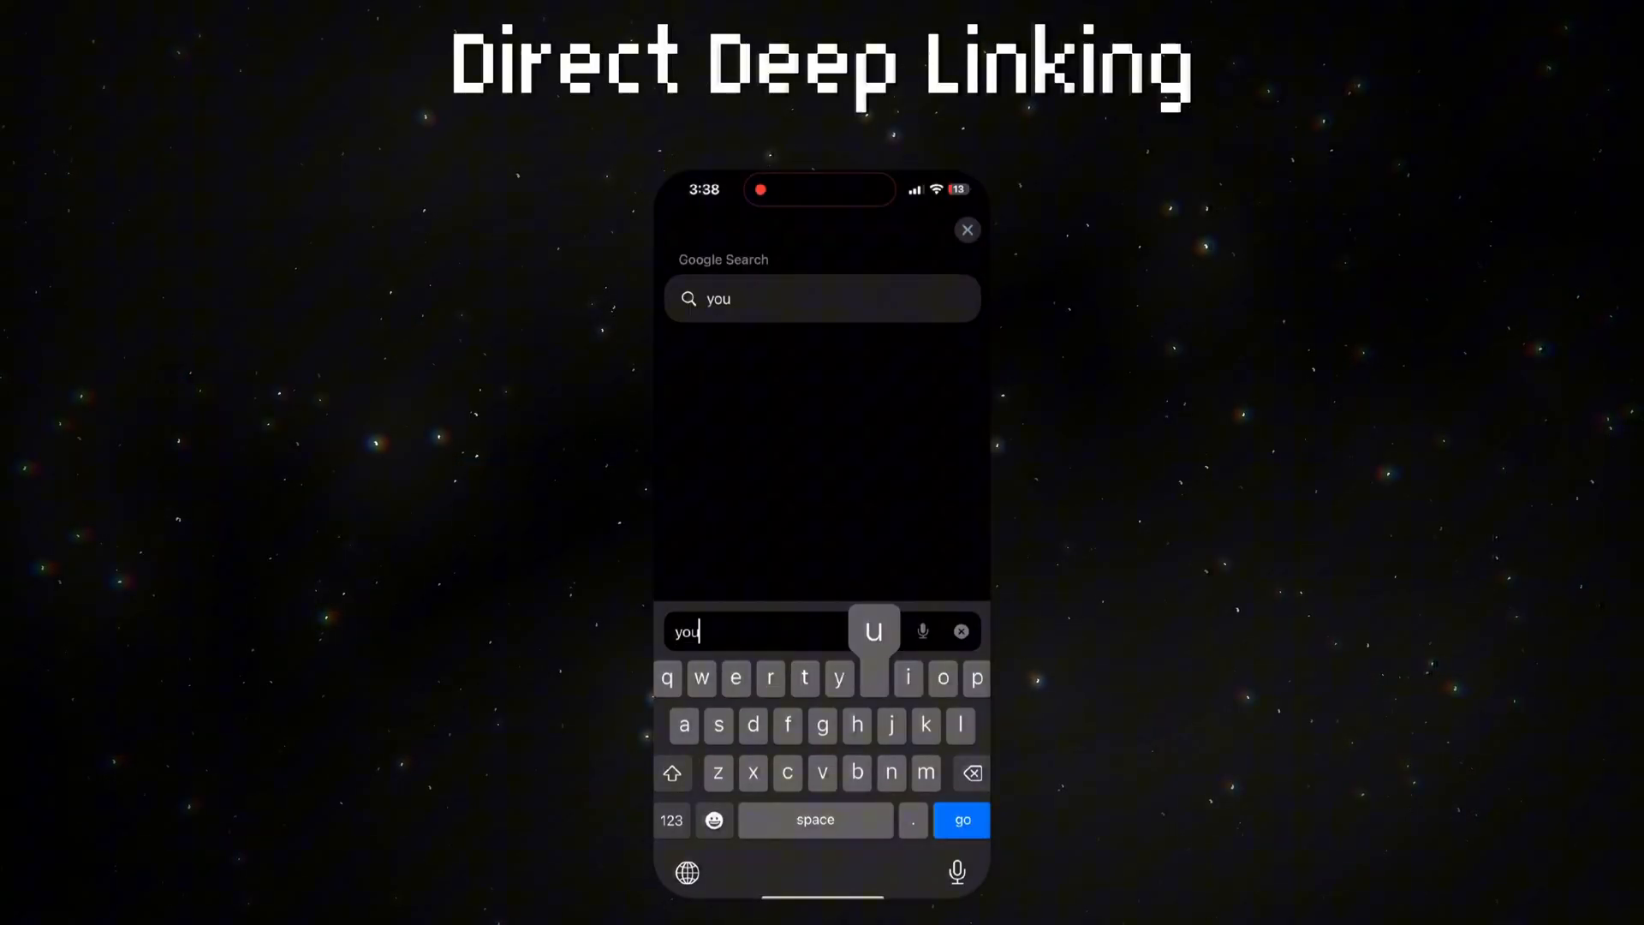
click(960, 820)
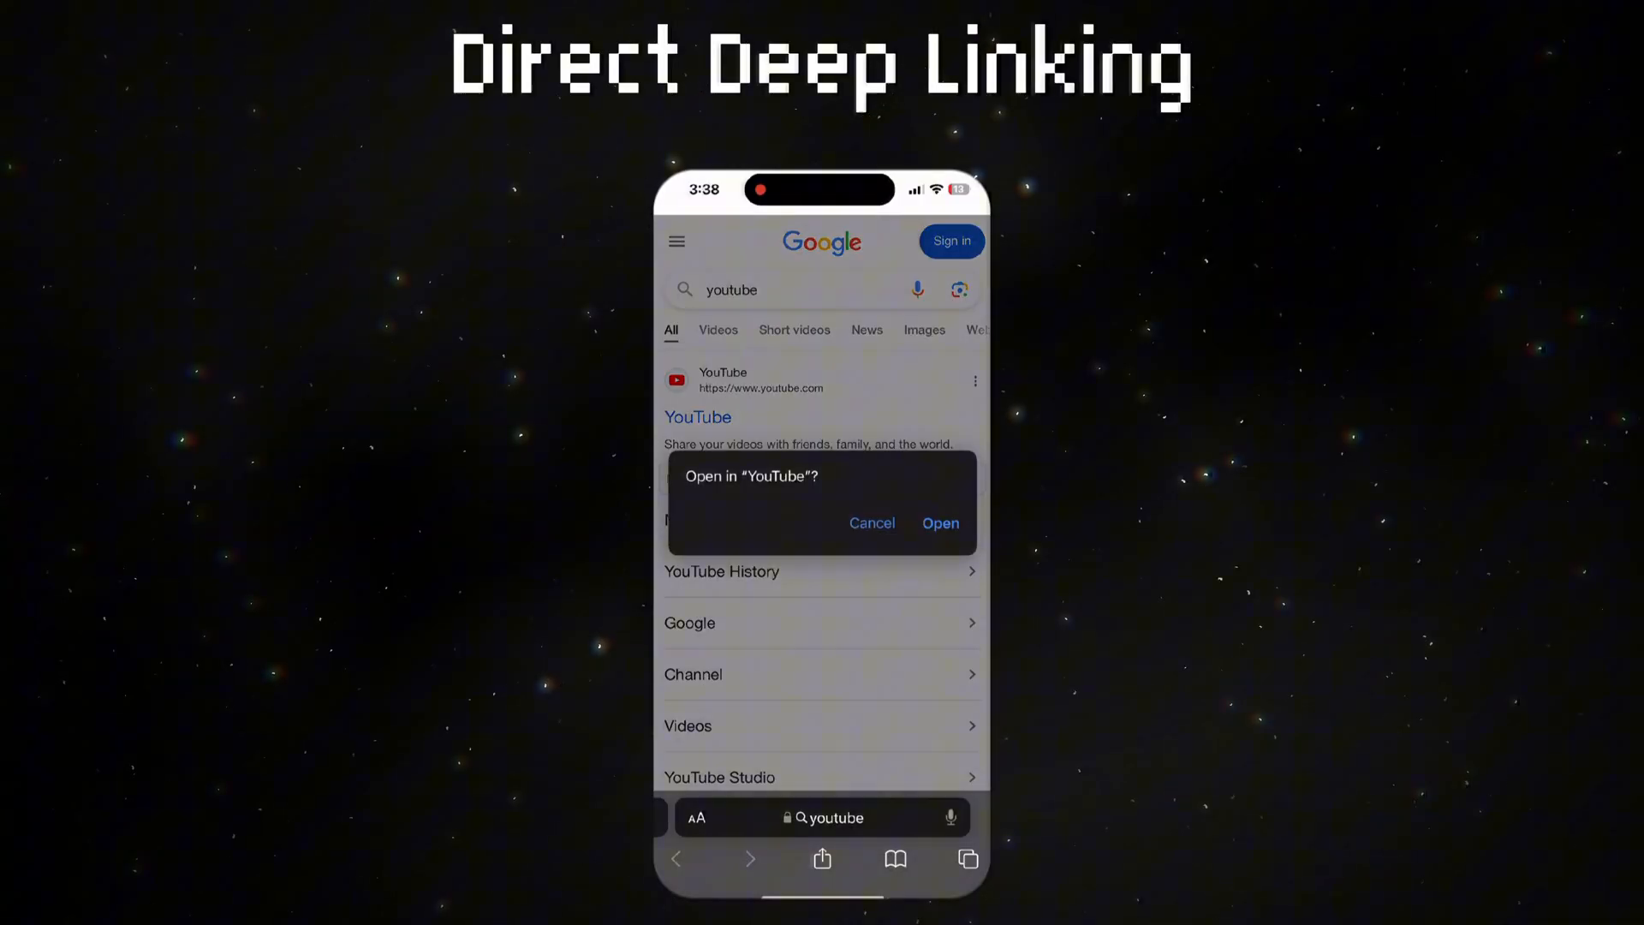
click(939, 522)
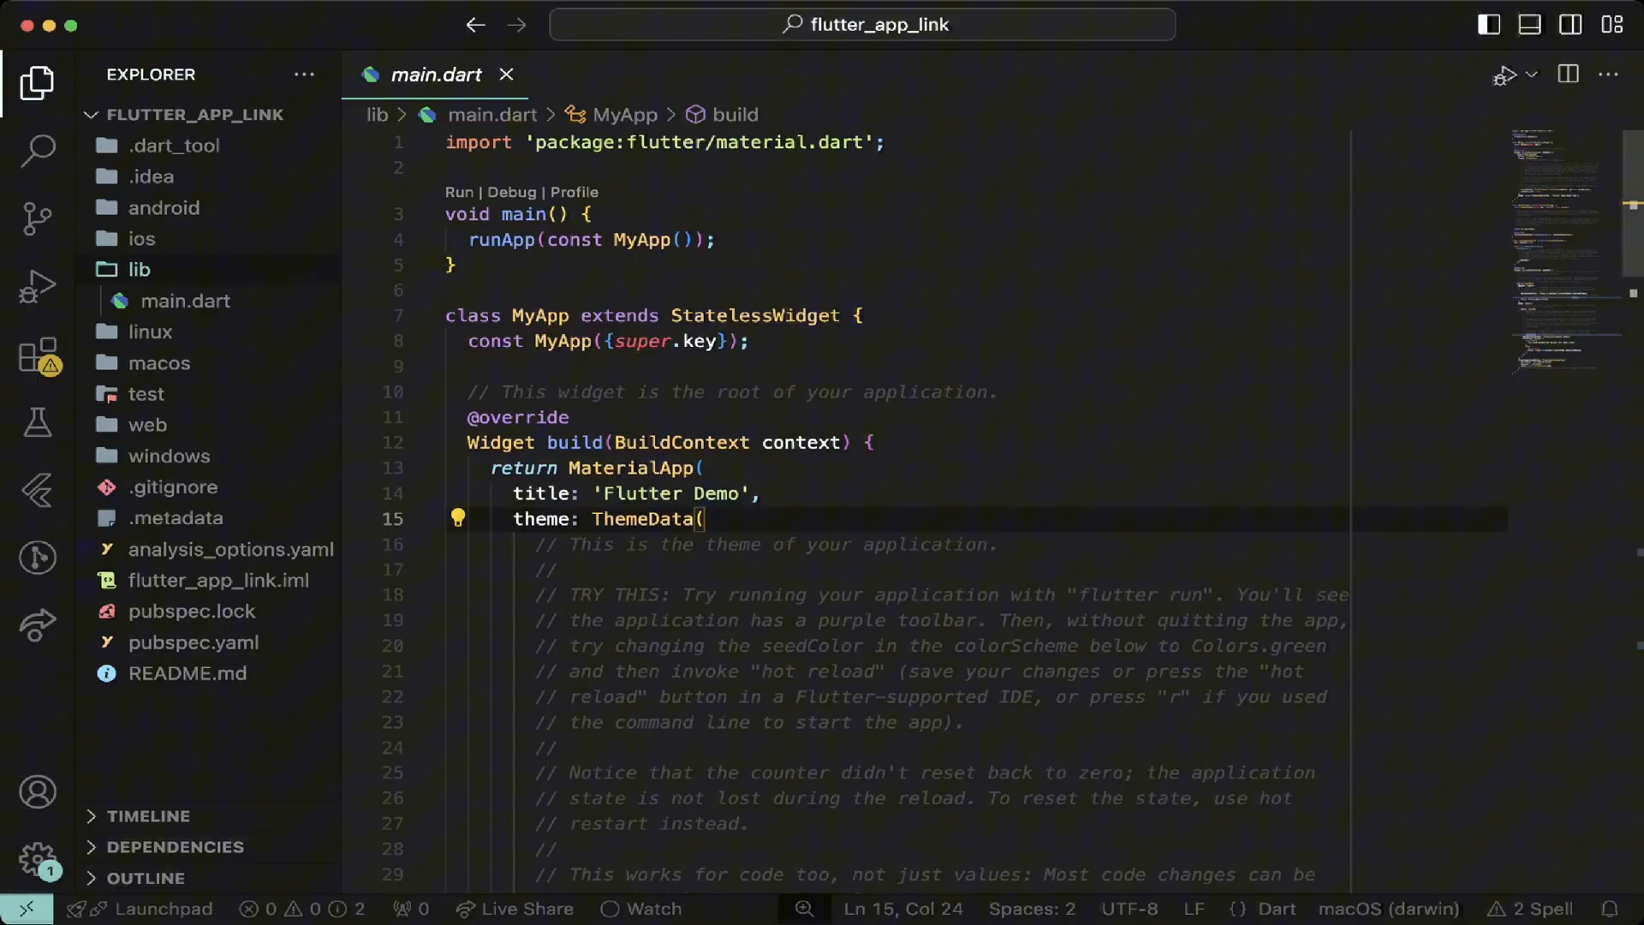
Step: Add https App Link and flutterDeepLink scheme intent filters to AndroidManifest.xml and save
text(and)
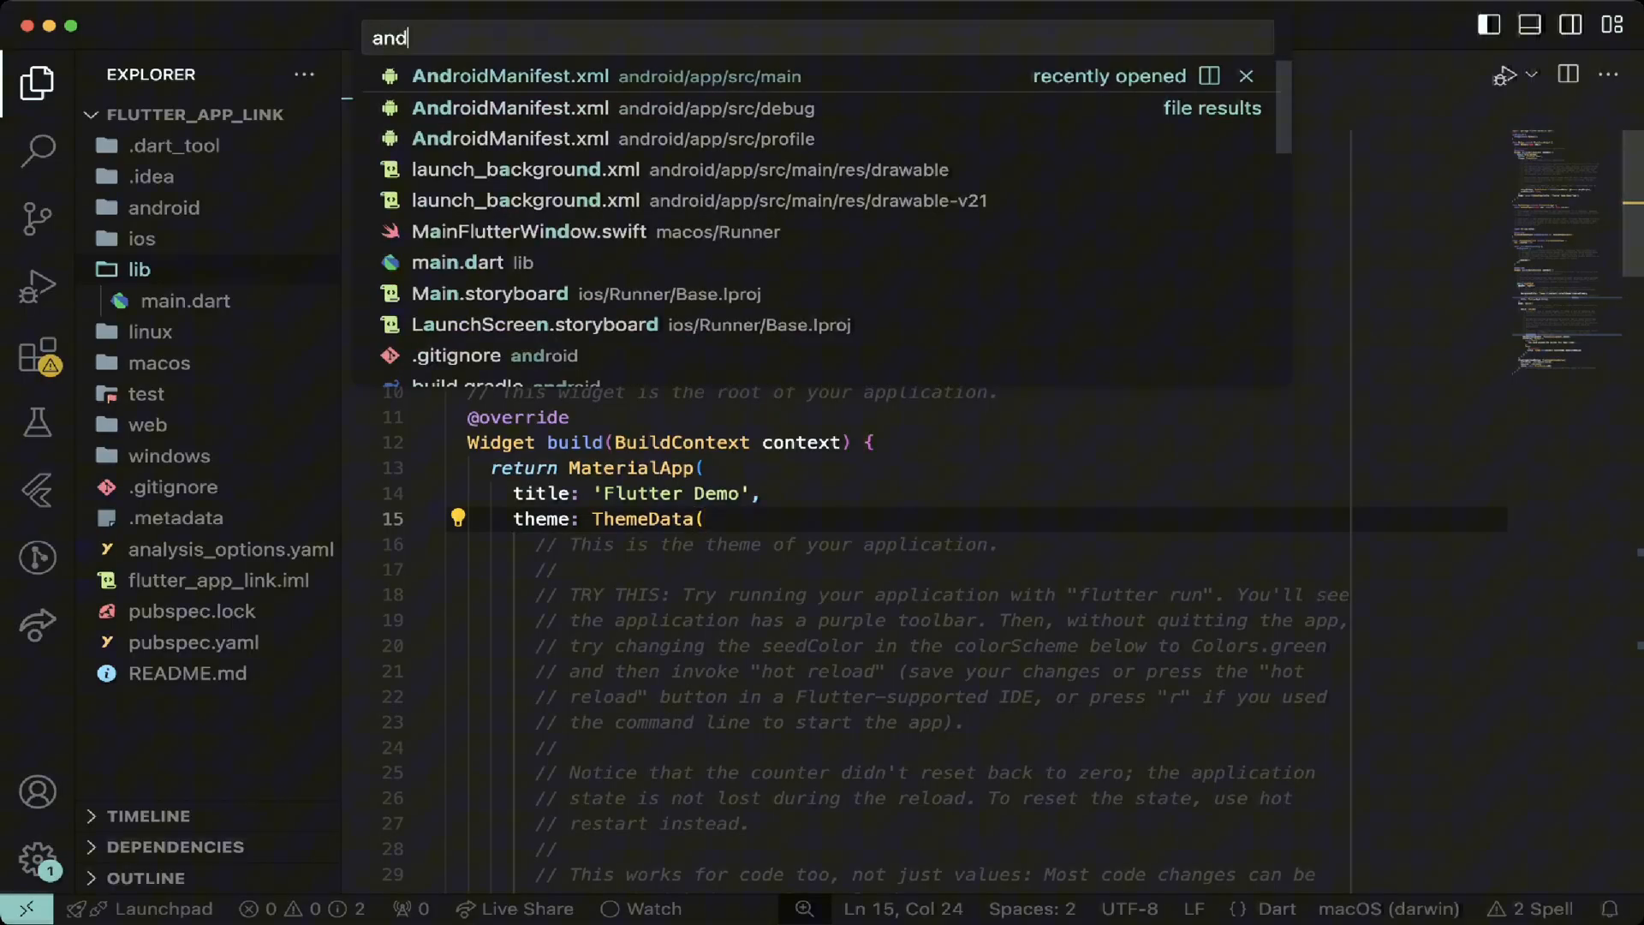
click(510, 76)
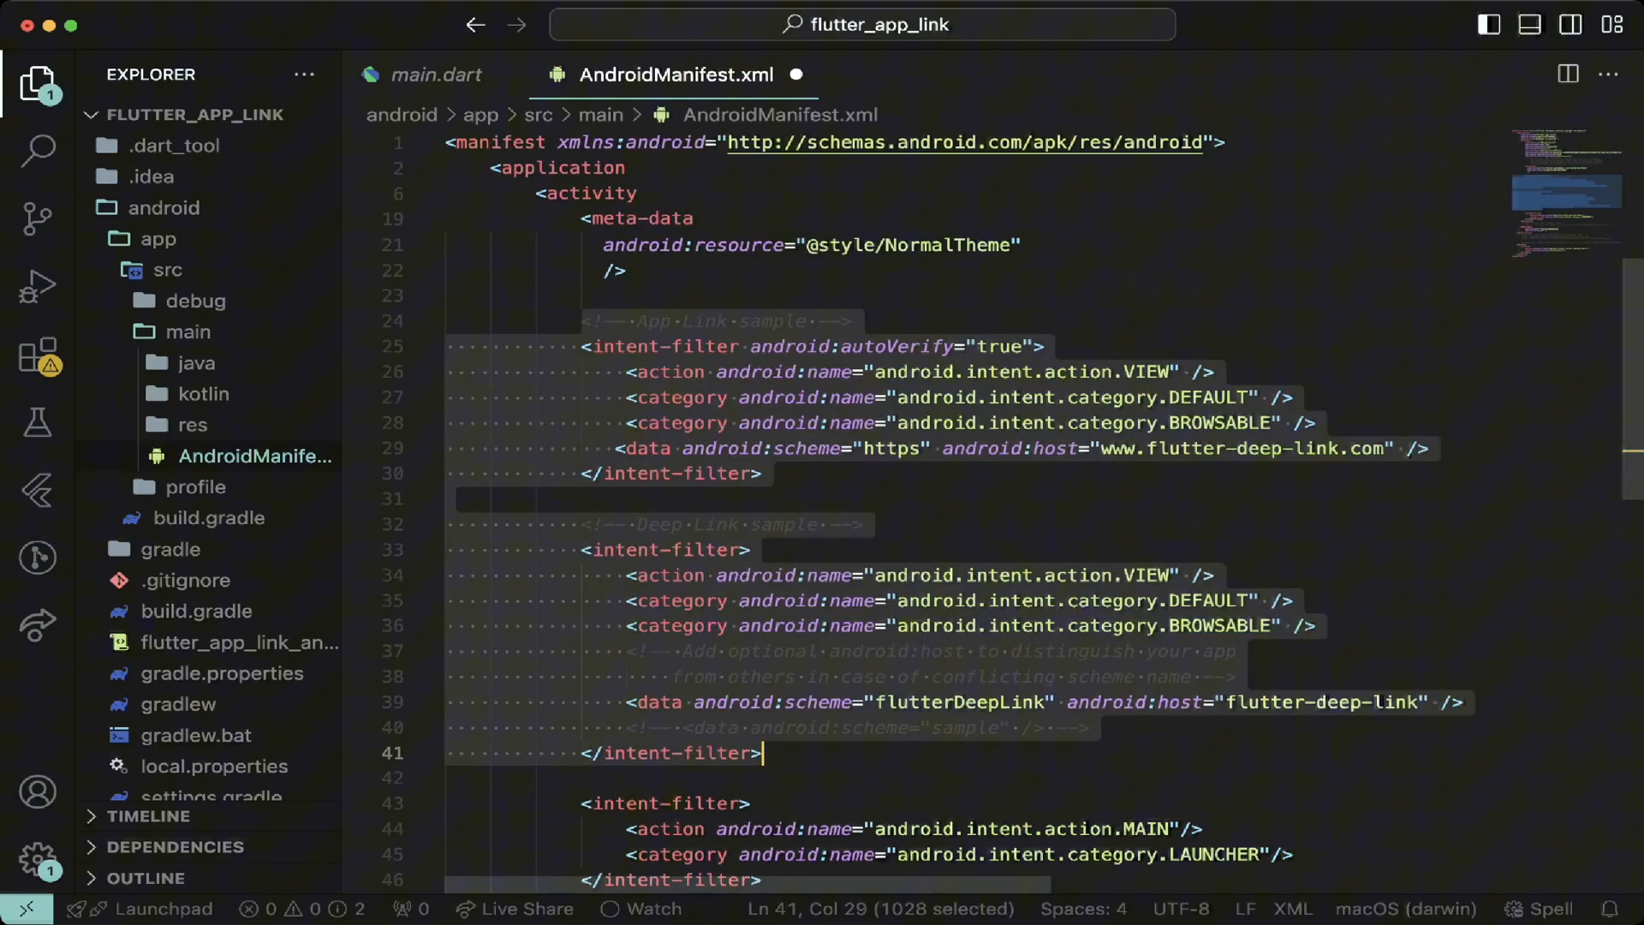
click(860, 524)
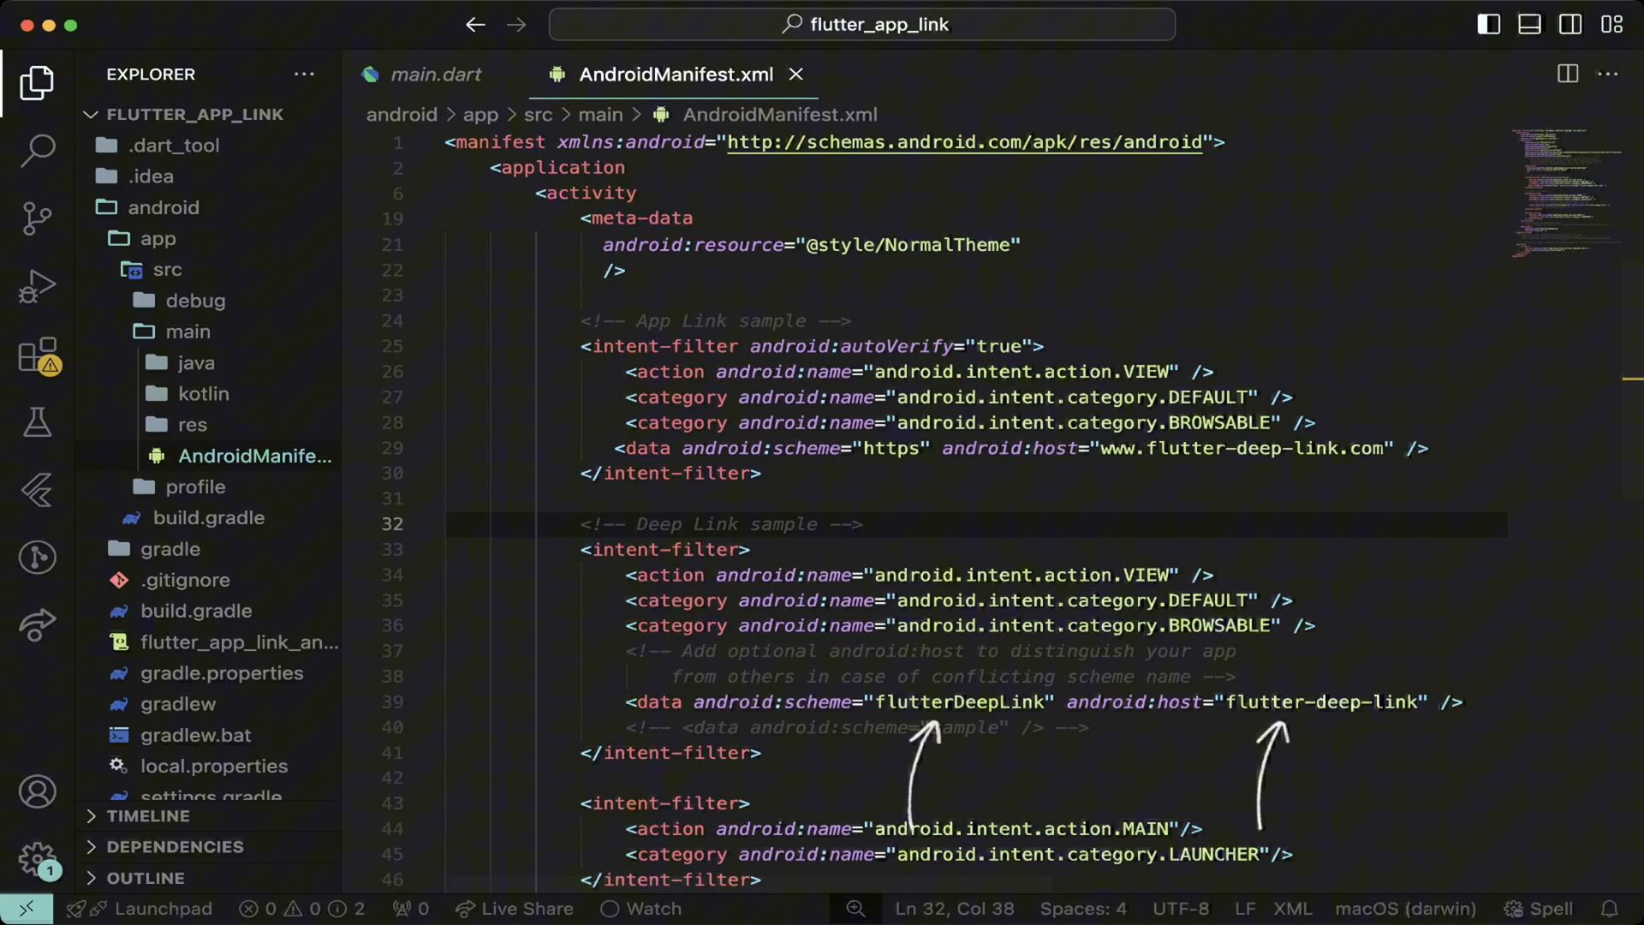
Step: Fire the adb book/hello-world deep-link intent, then tap the flutter-deep-link.com link in Messages
click(38, 283)
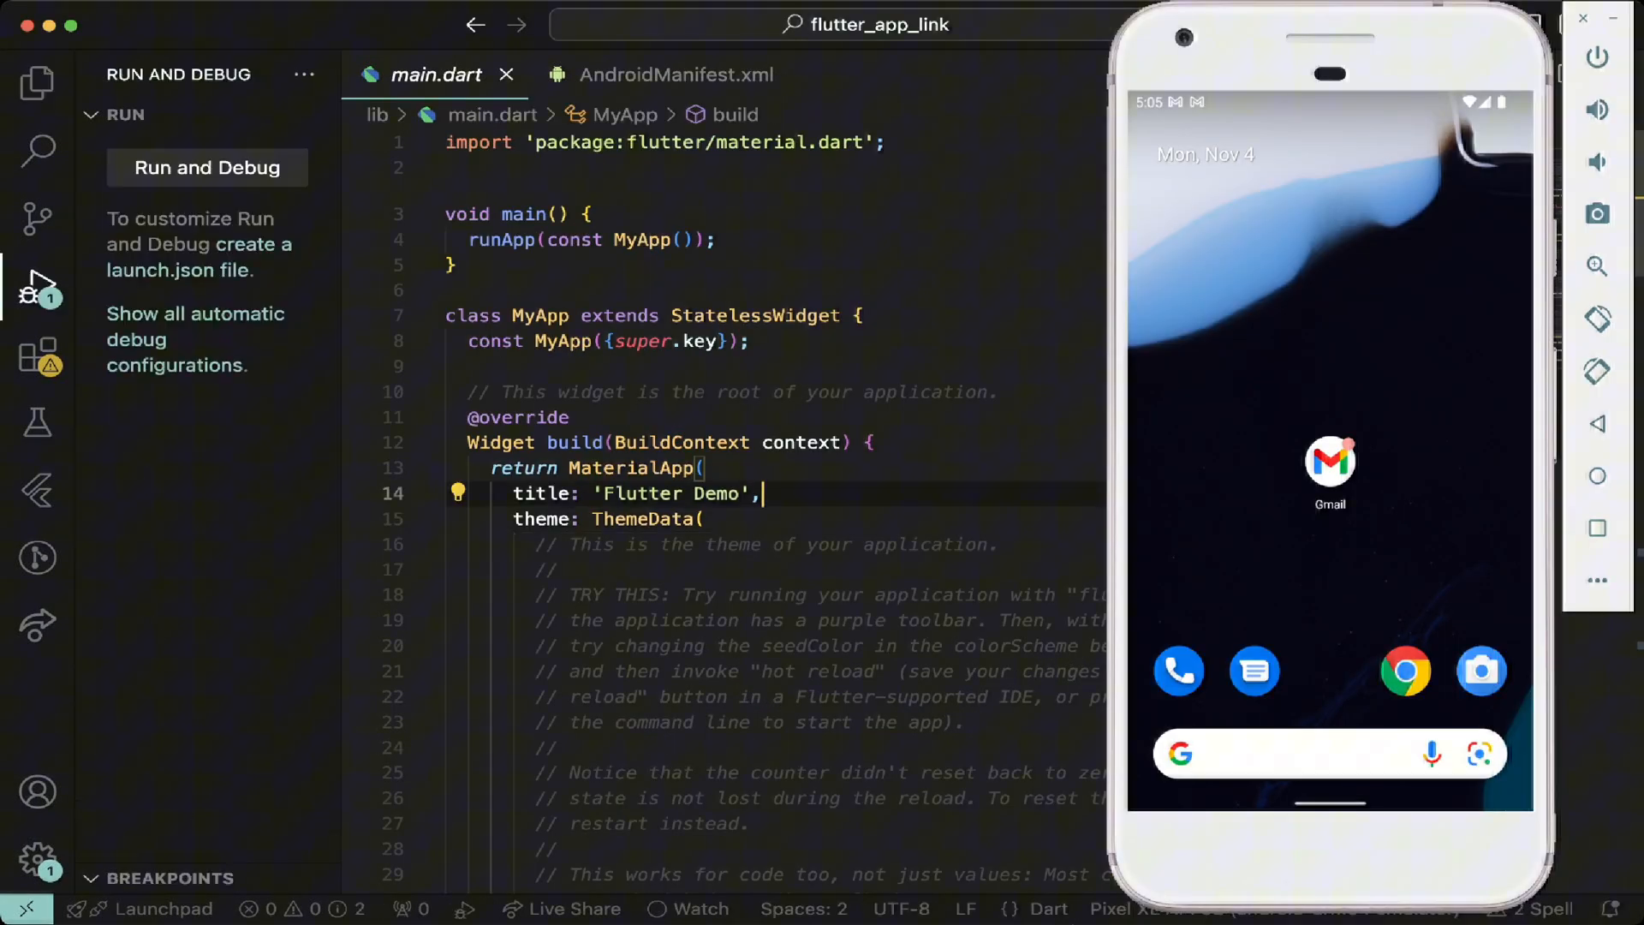
click(207, 168)
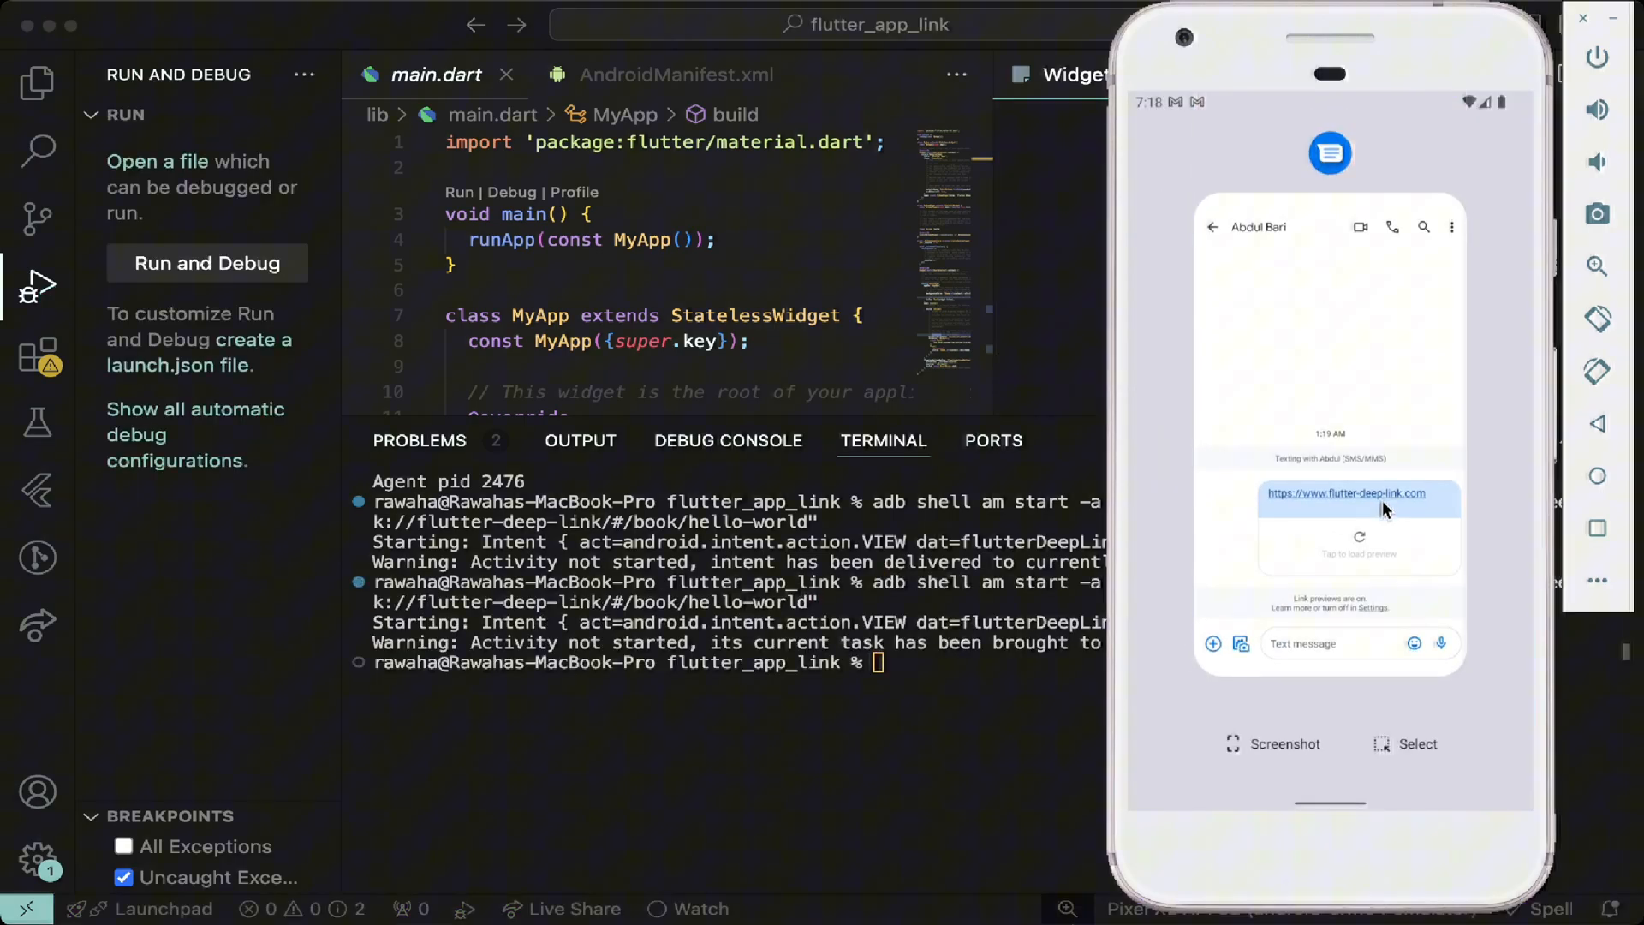
click(1346, 494)
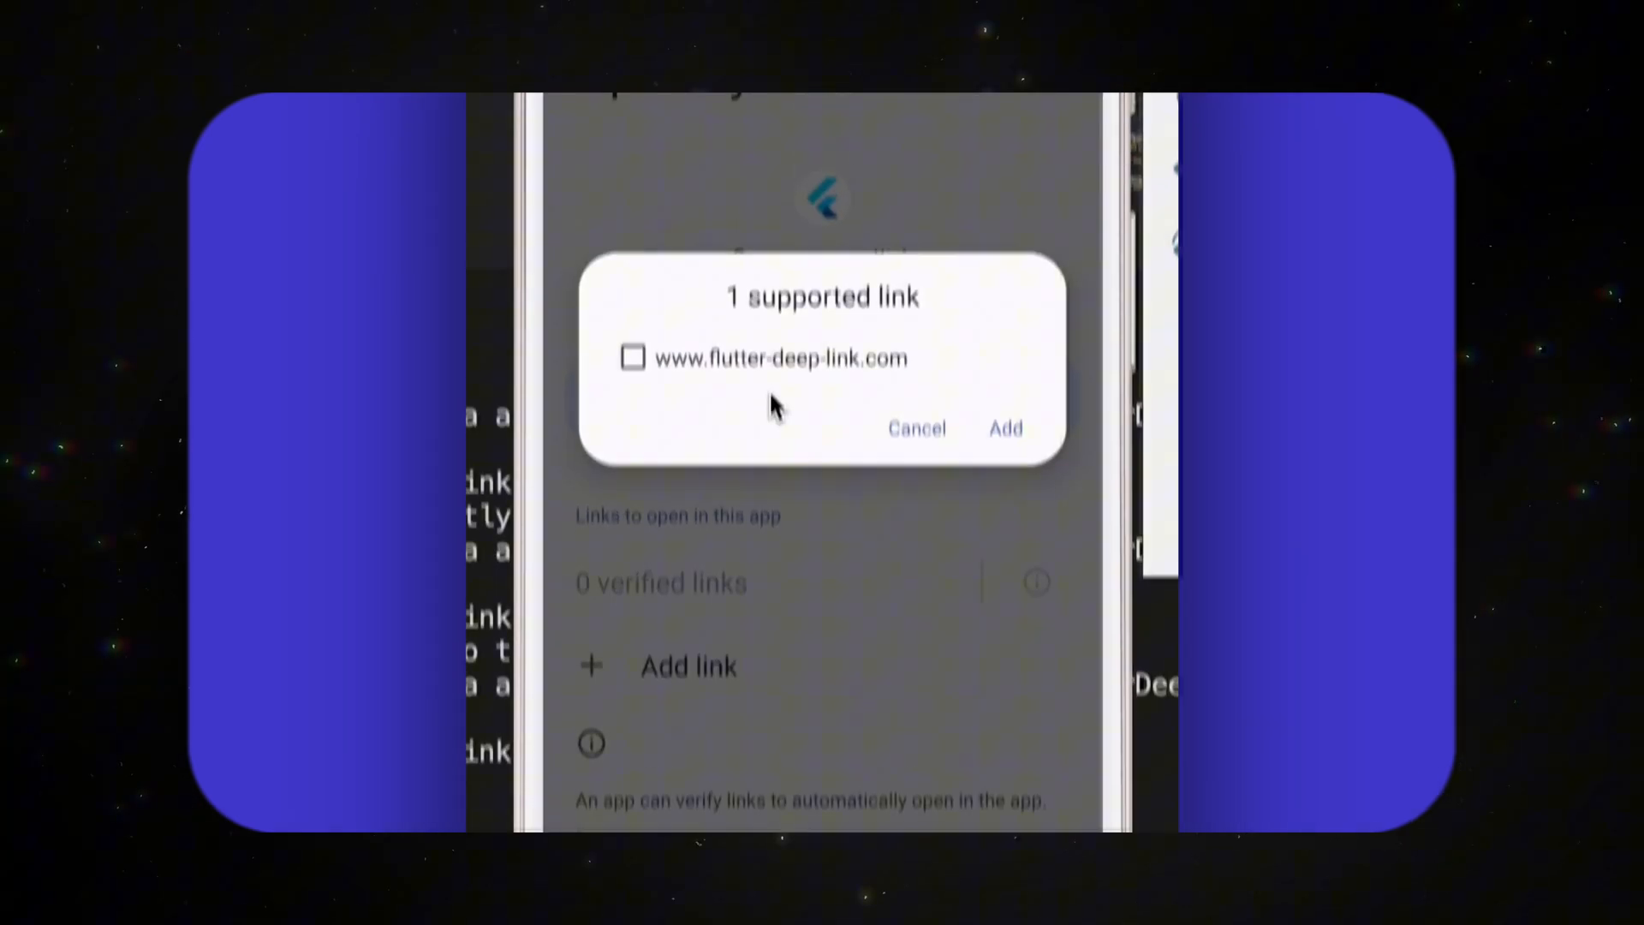
click(632, 358)
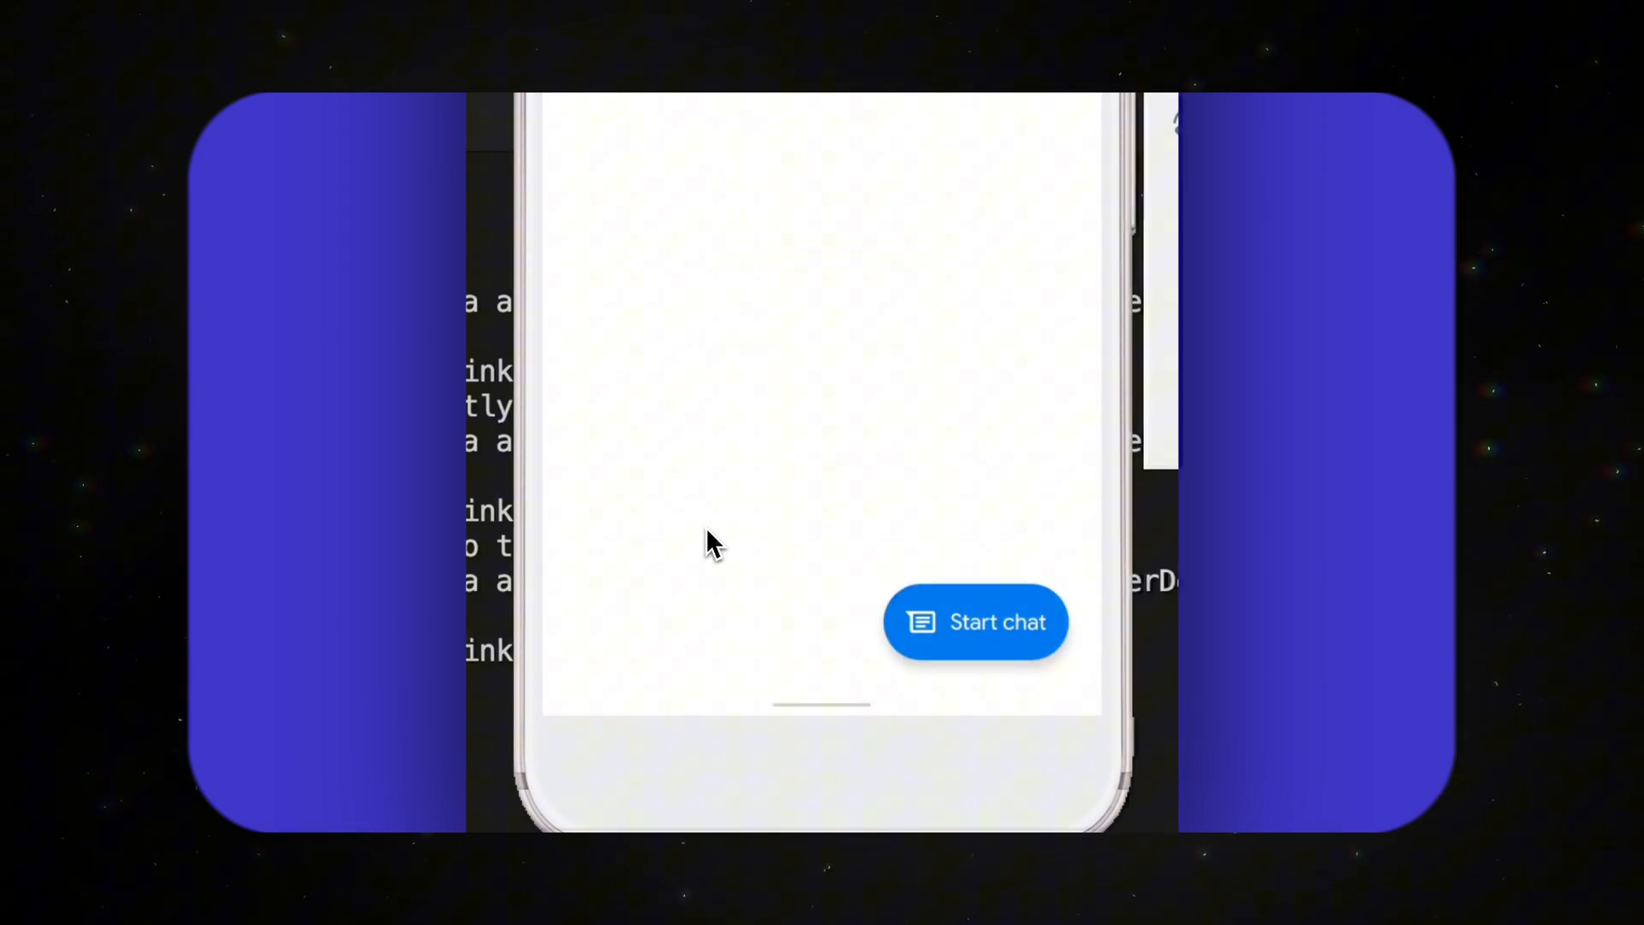
click(975, 622)
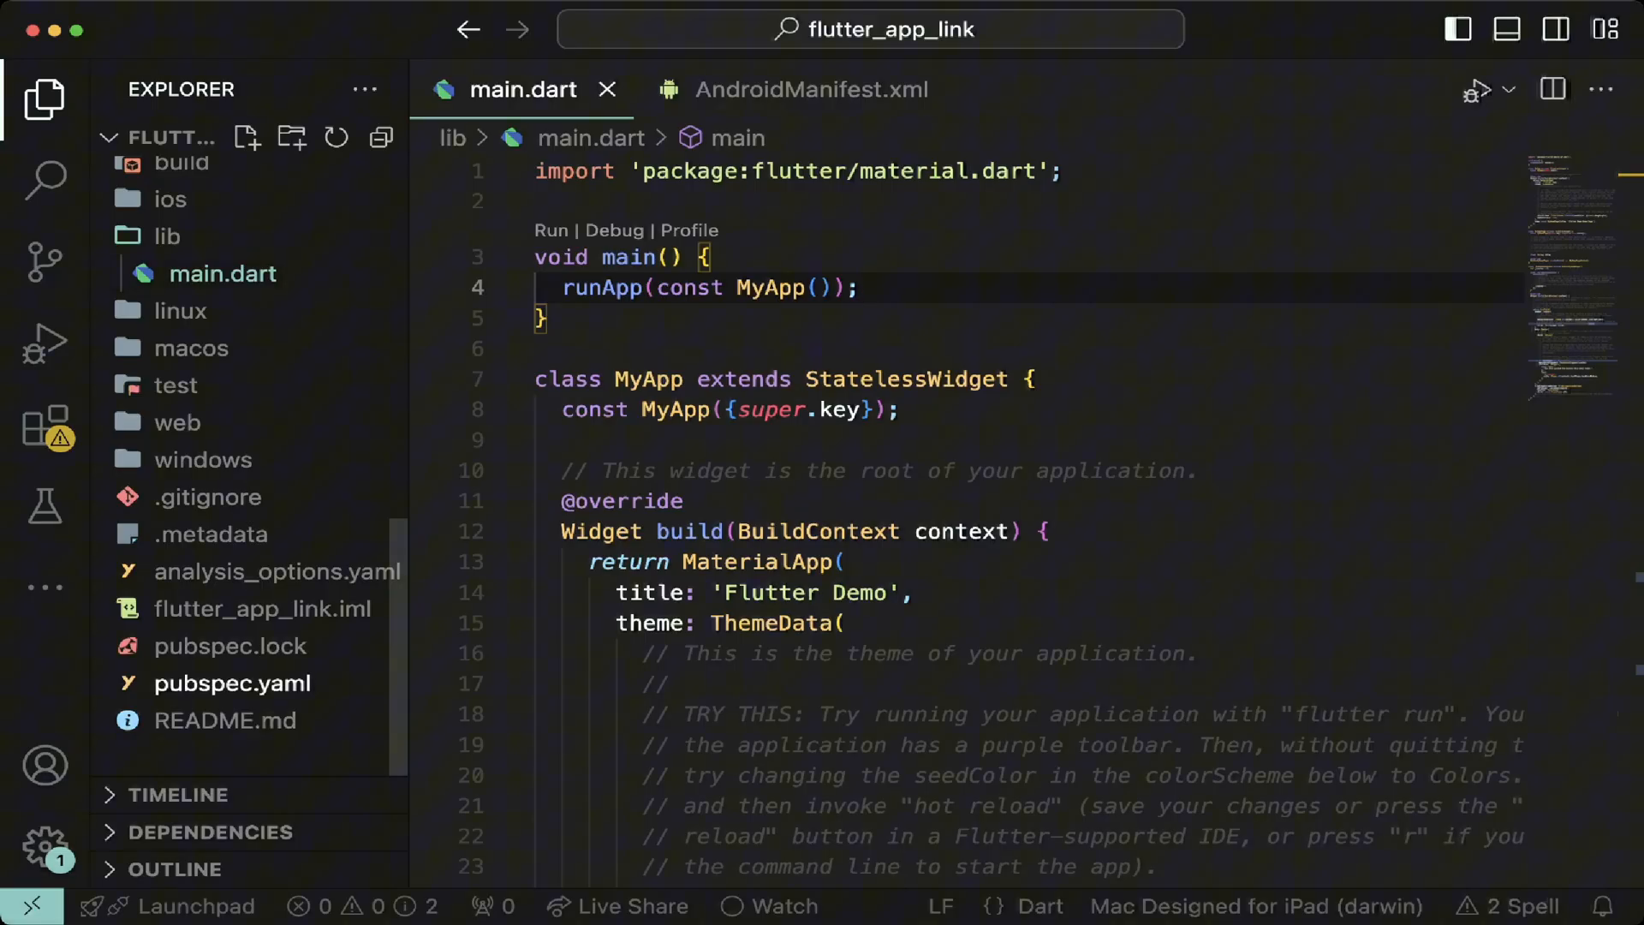
Step: Add 'app_links: ^6.3.2' under dependencies in pubspec.yaml and return to main.dart
click(233, 683)
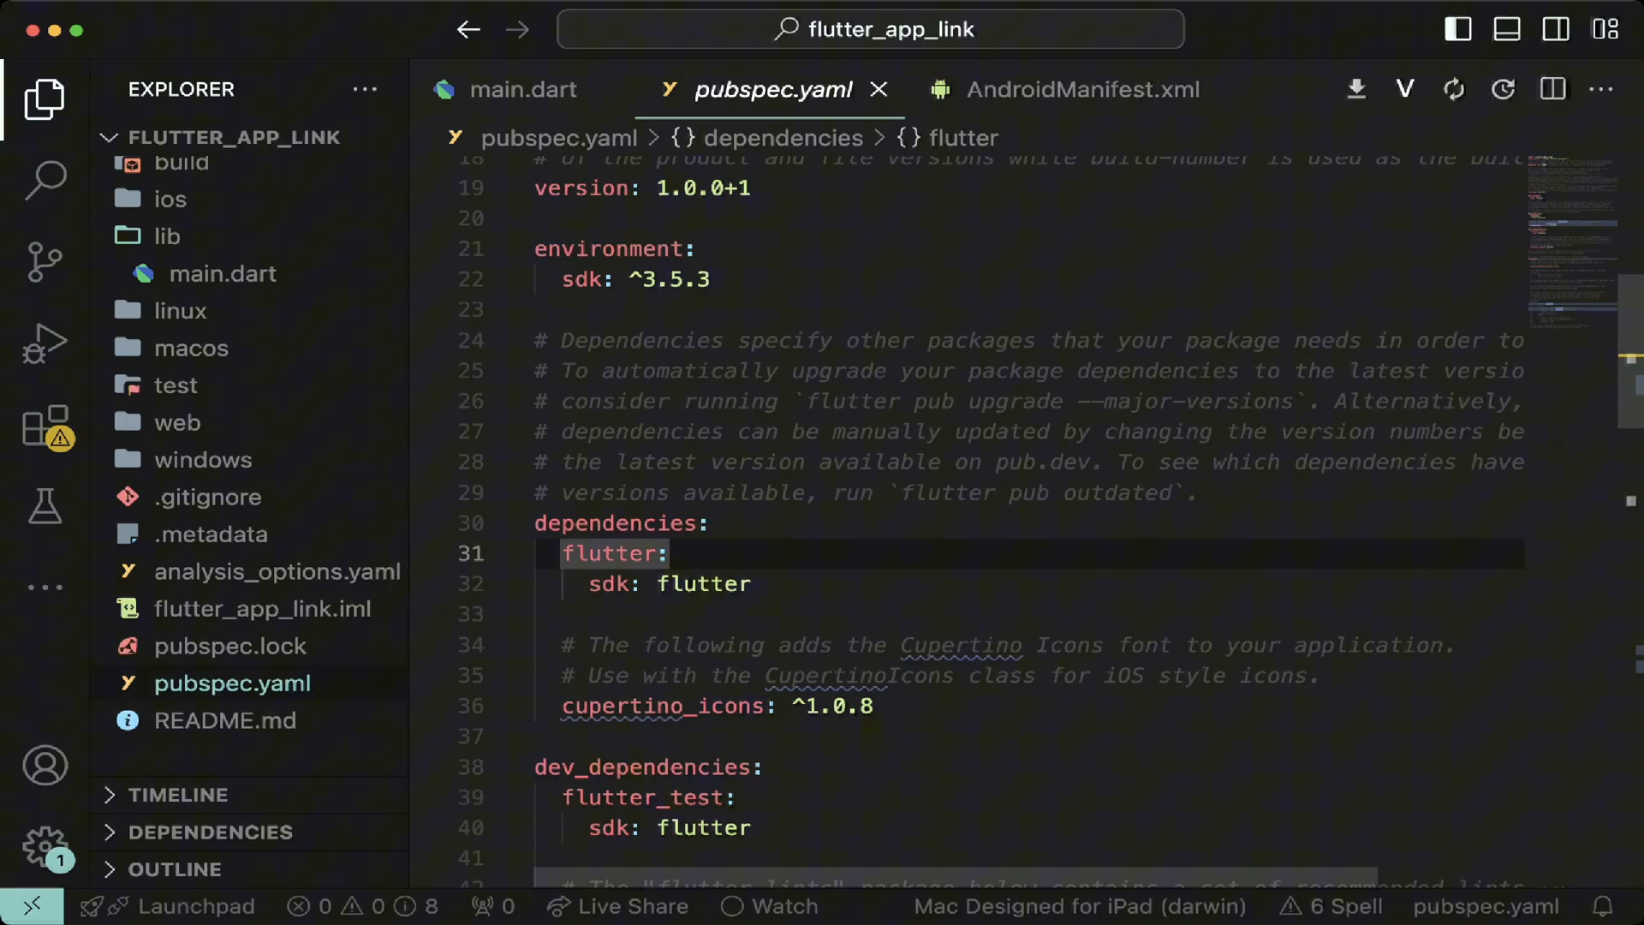
text(app_links: ^6.3.2)
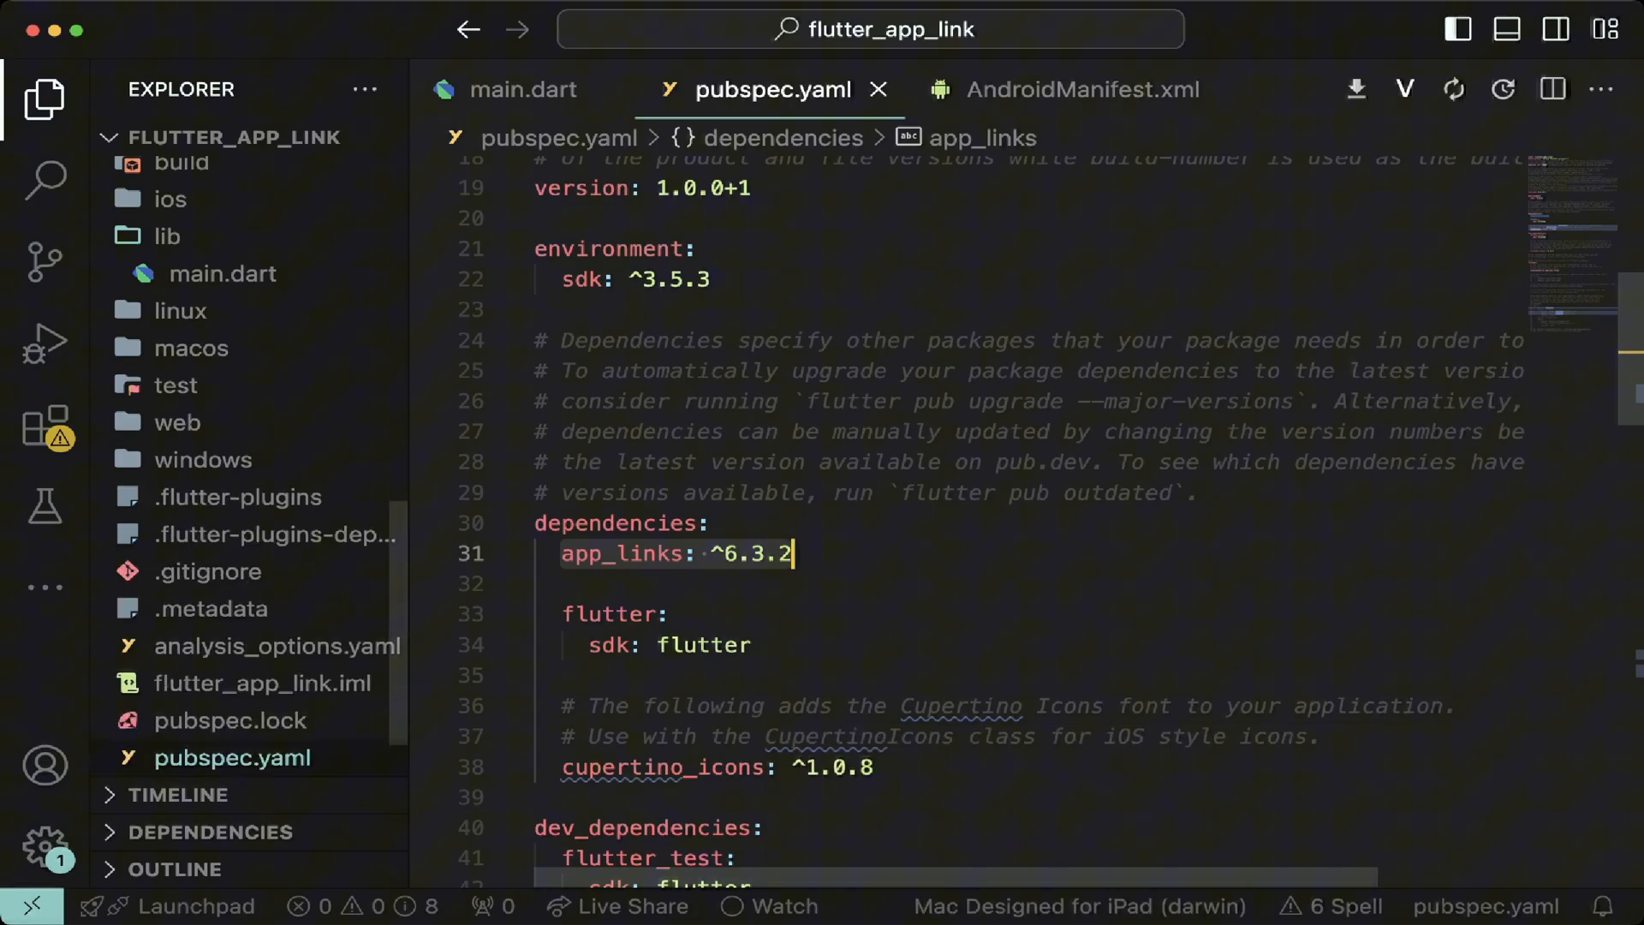
click(524, 89)
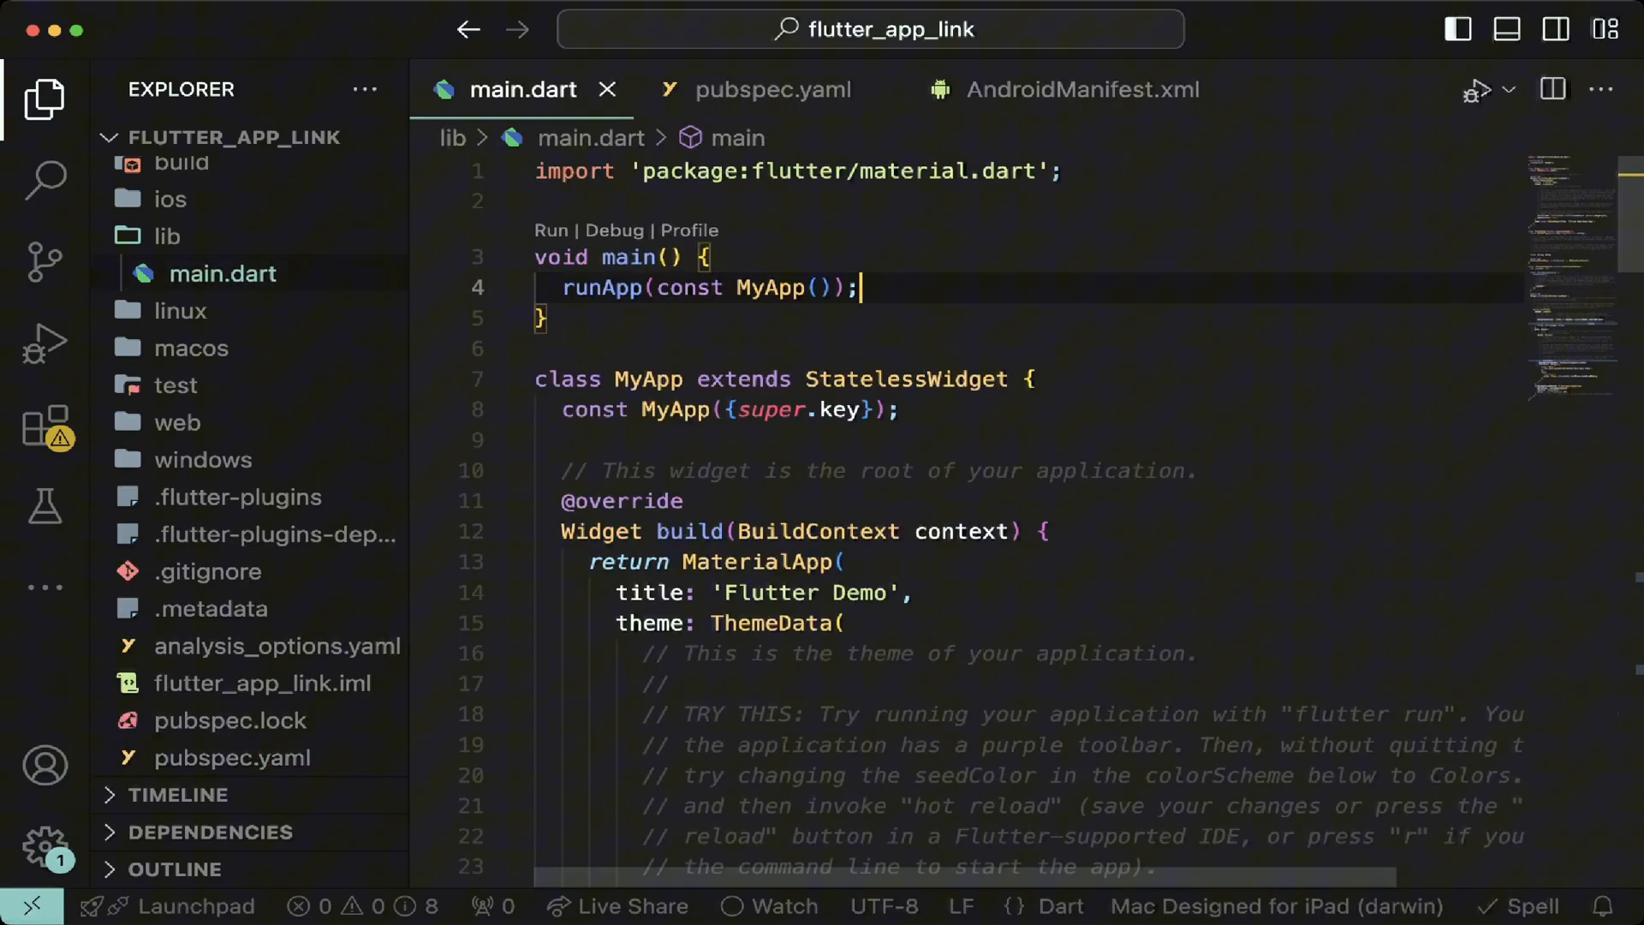
Step: Add ensureInitialized and an AppLinks uriLinkStream logger in main(), importing dart:developer via Quick Fix
key(Enter)
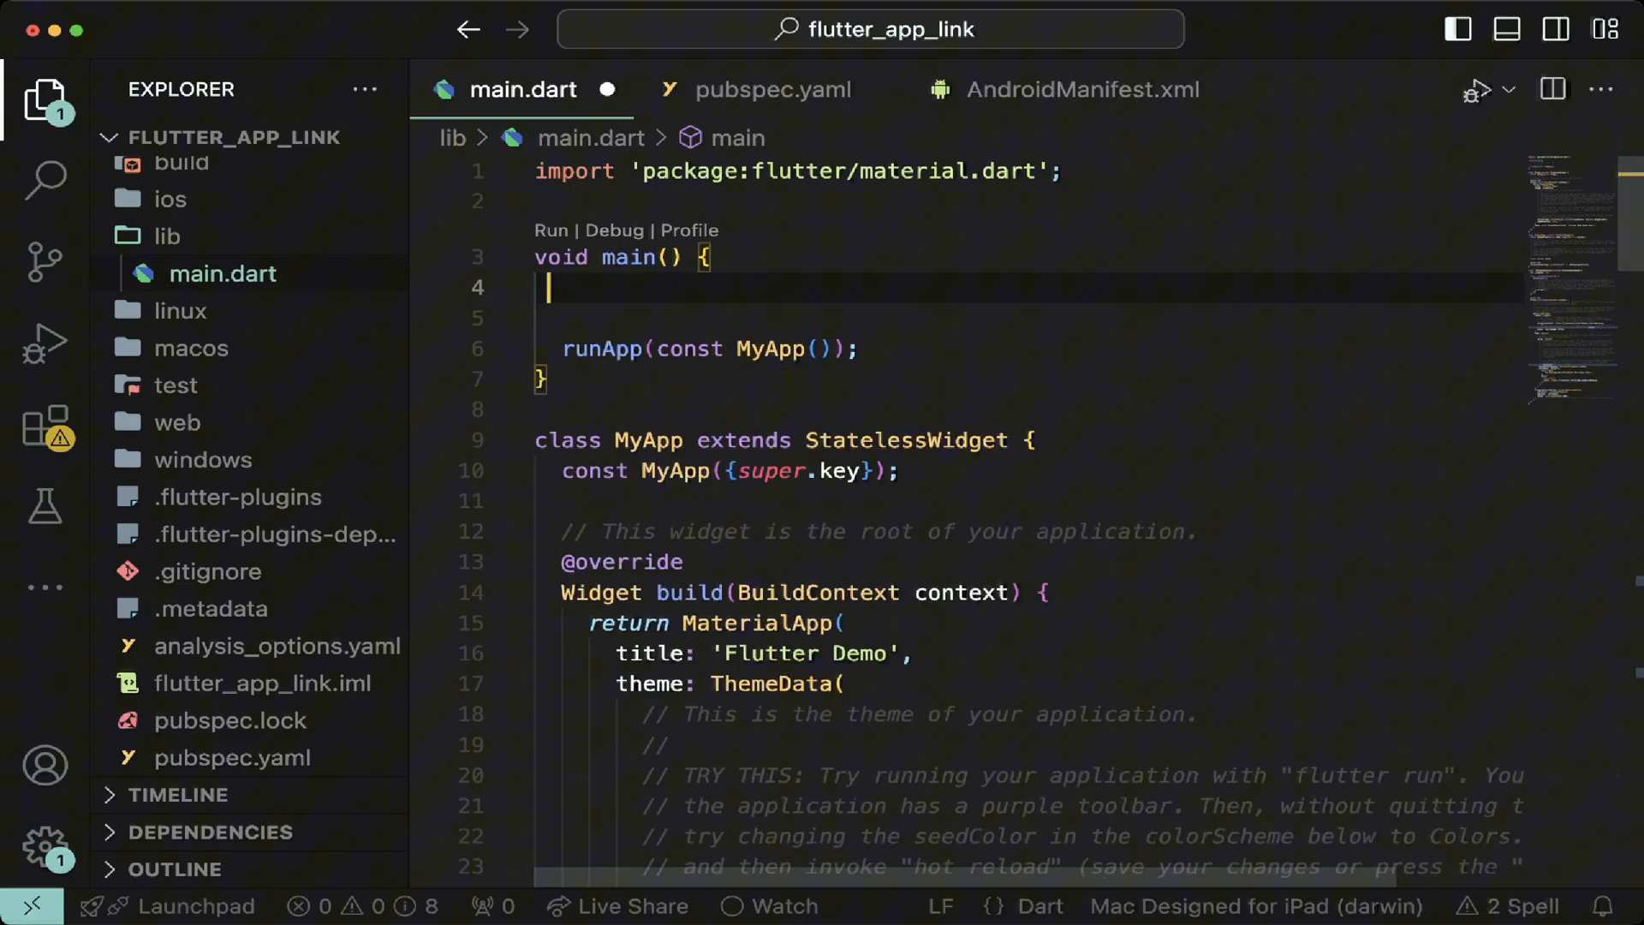
text(WidgetsFlutterBinding.ensureInitialized();)
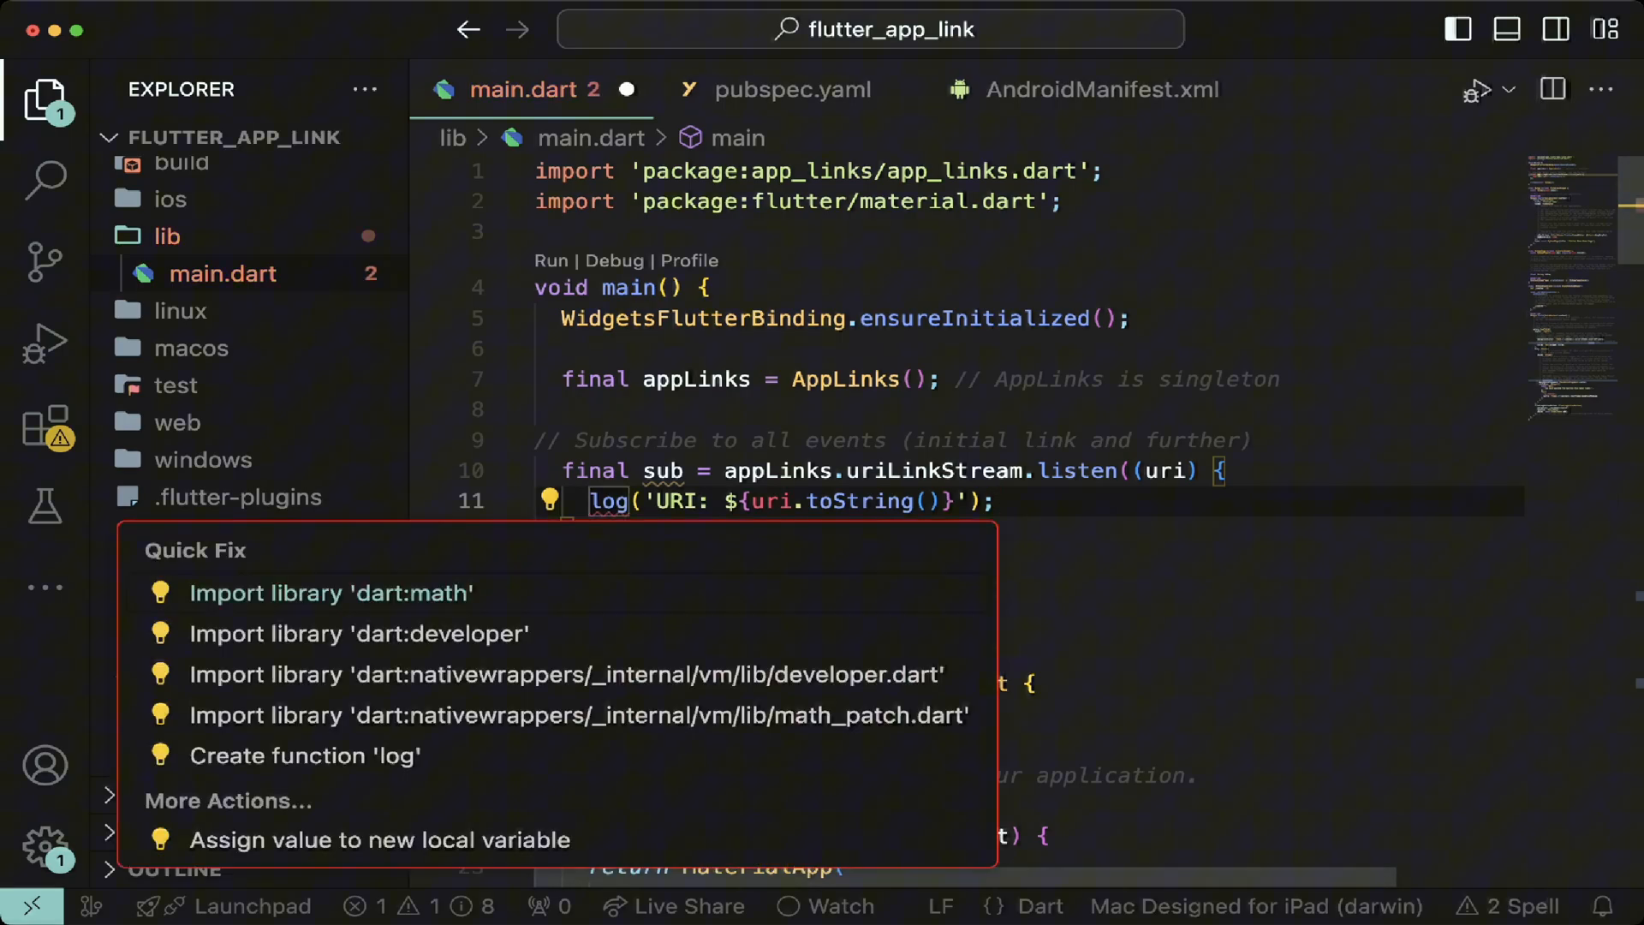
click(366, 634)
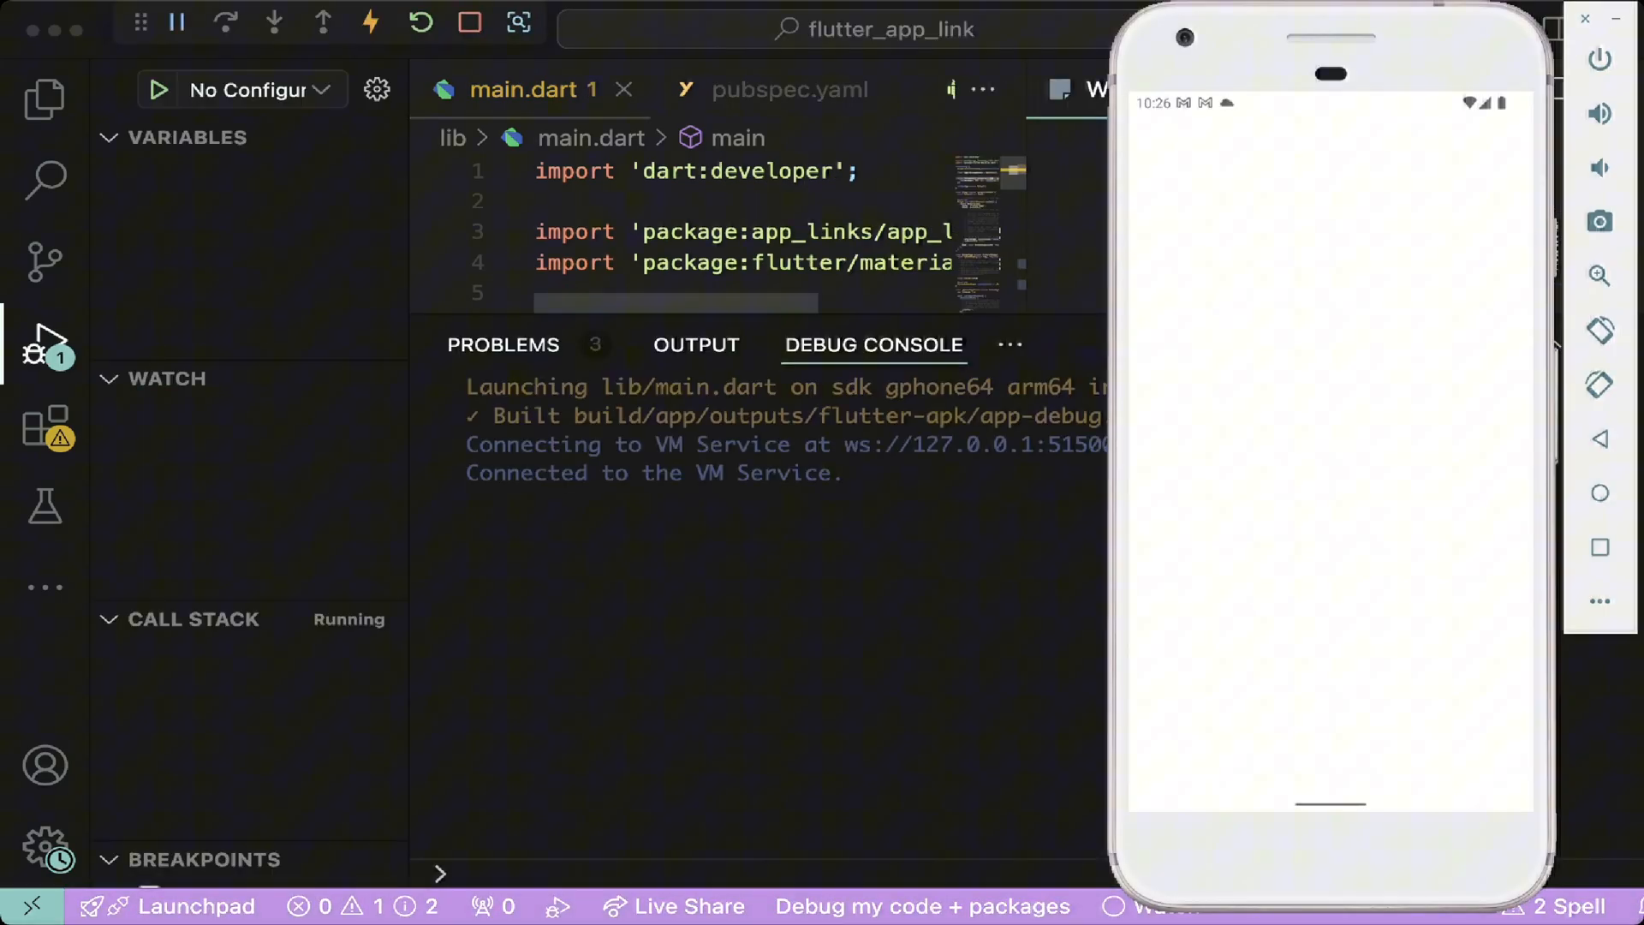
Step: Set FlutterDeepLinkingEnabled to false in ios/Runner/Info.plist and open the ios folder in Xcode
click(1058, 344)
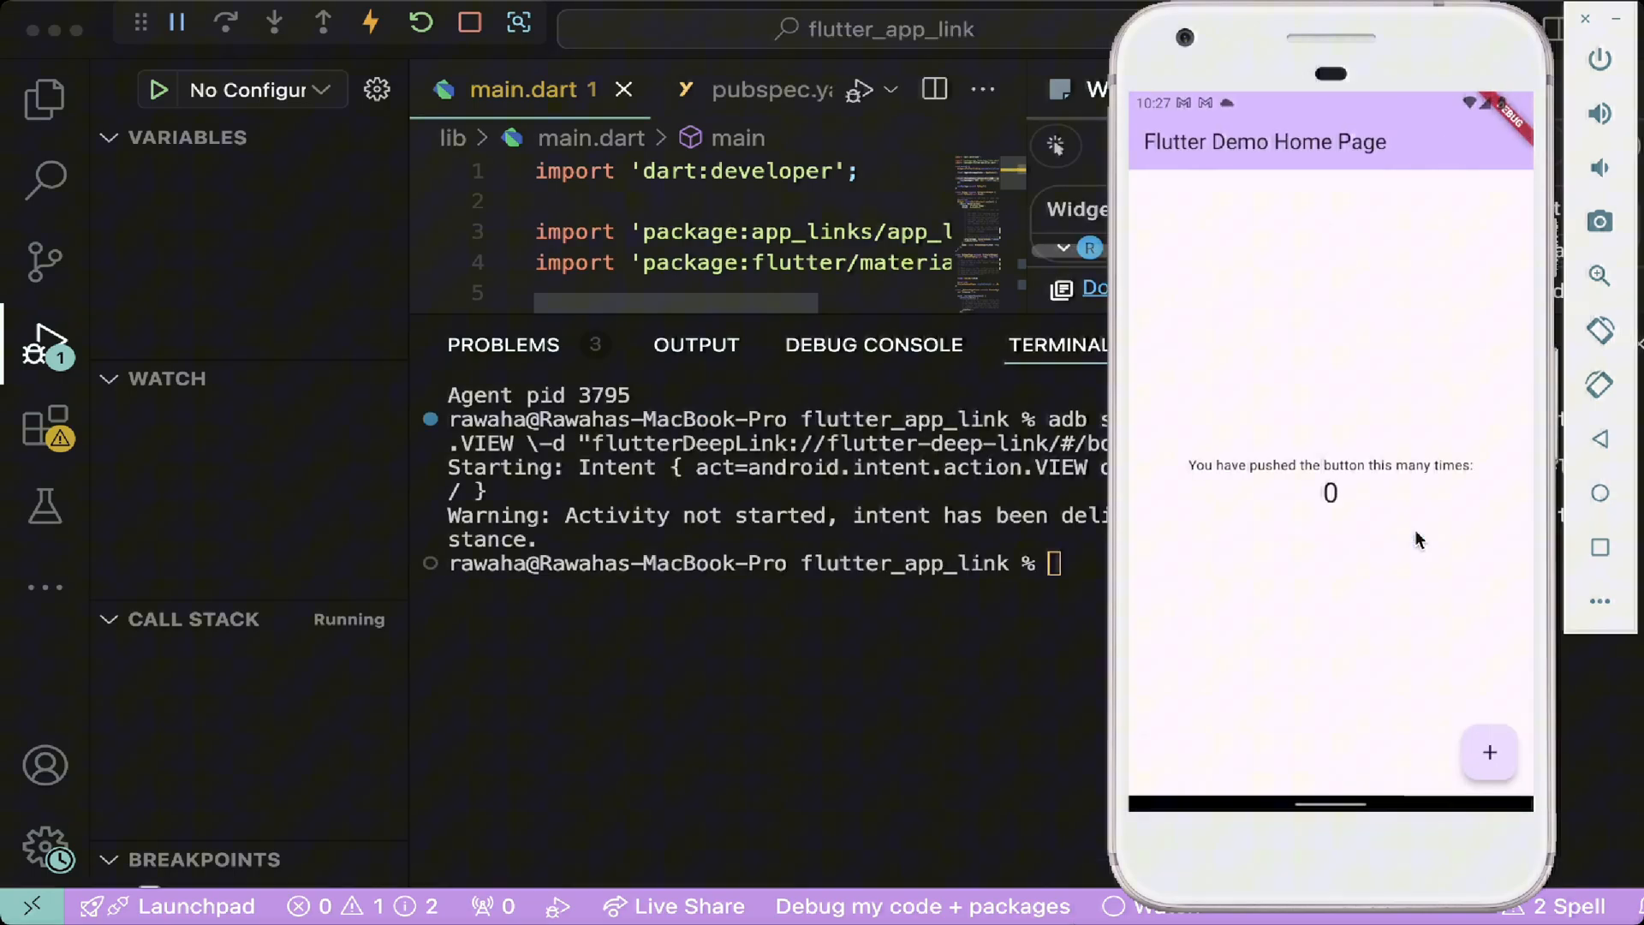
click(872, 344)
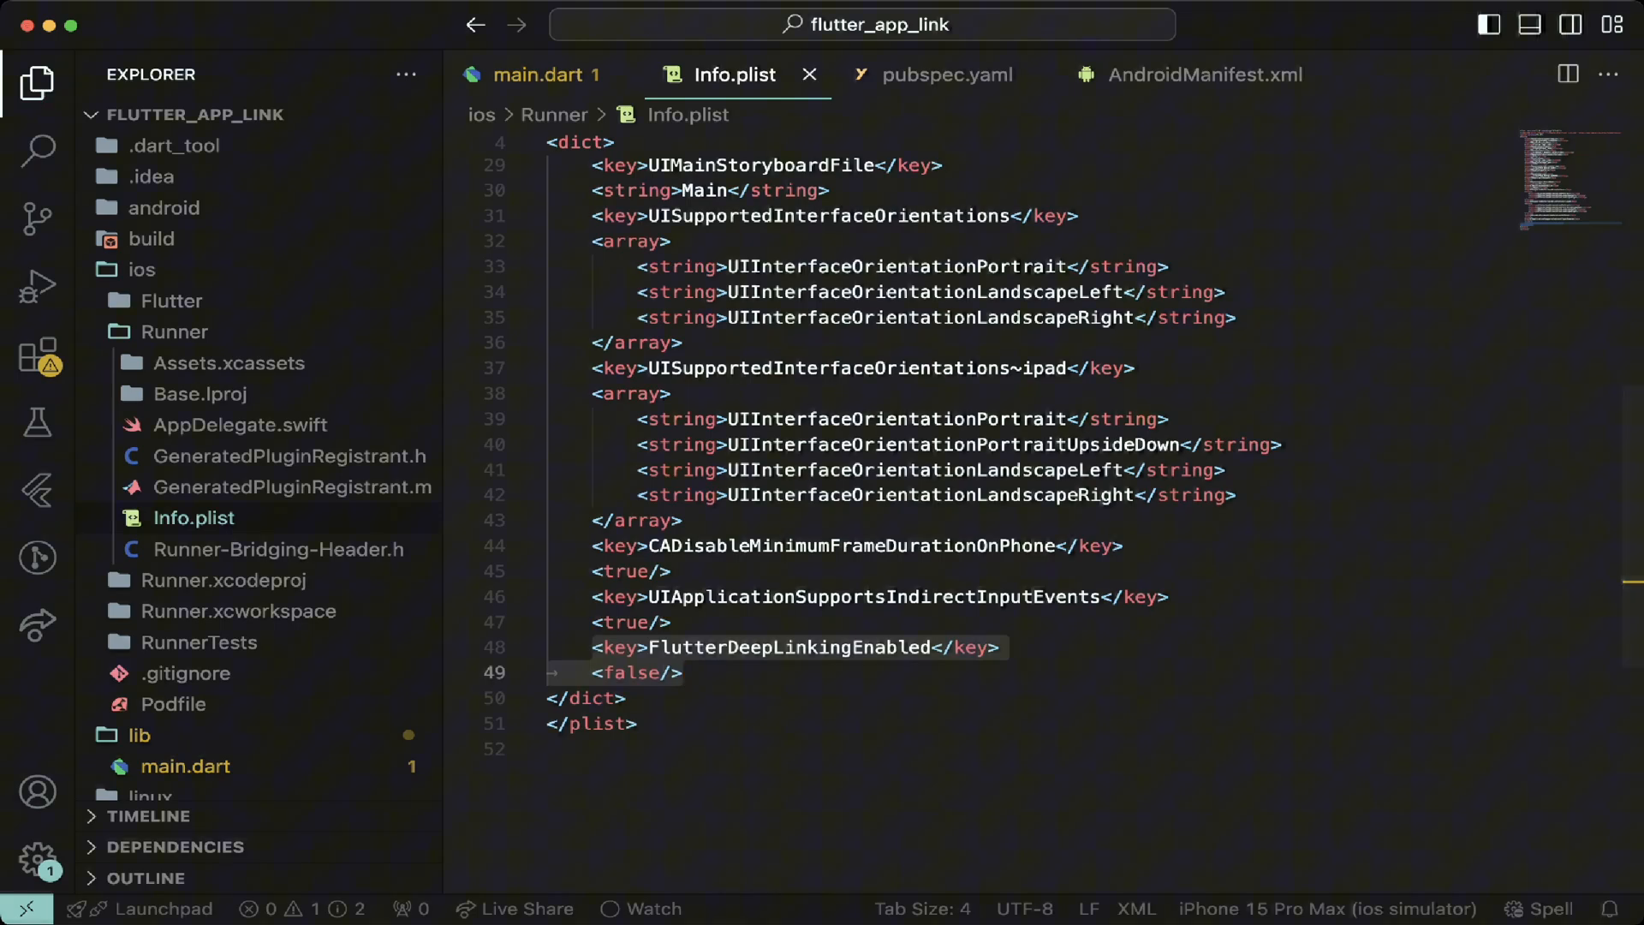
right_click(142, 269)
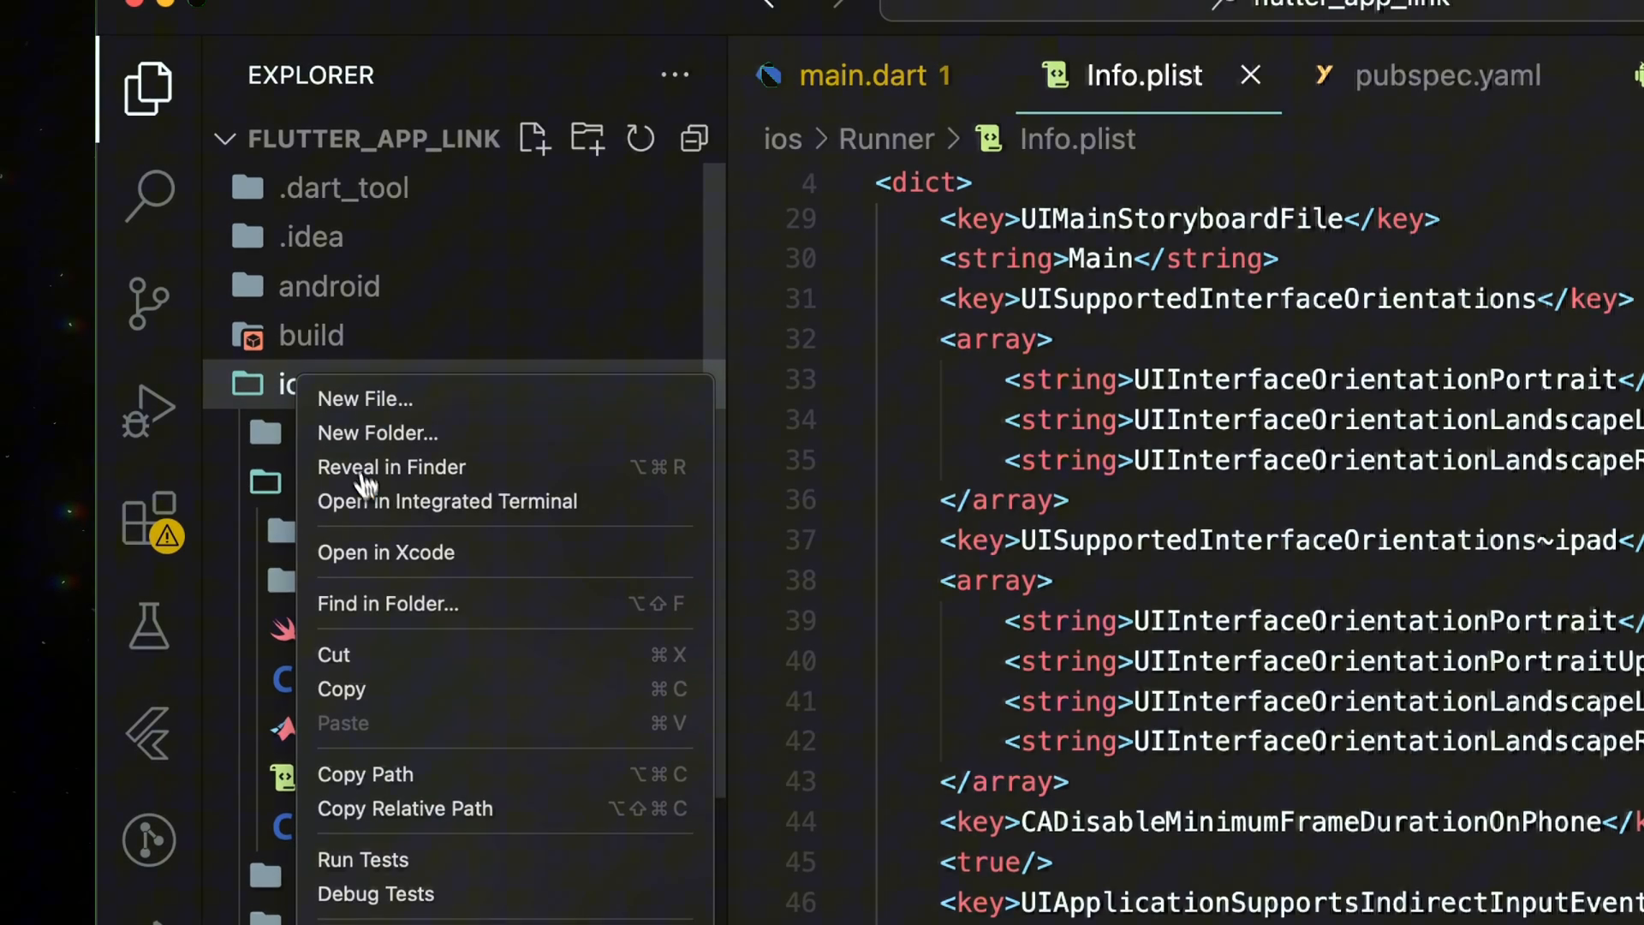
click(386, 553)
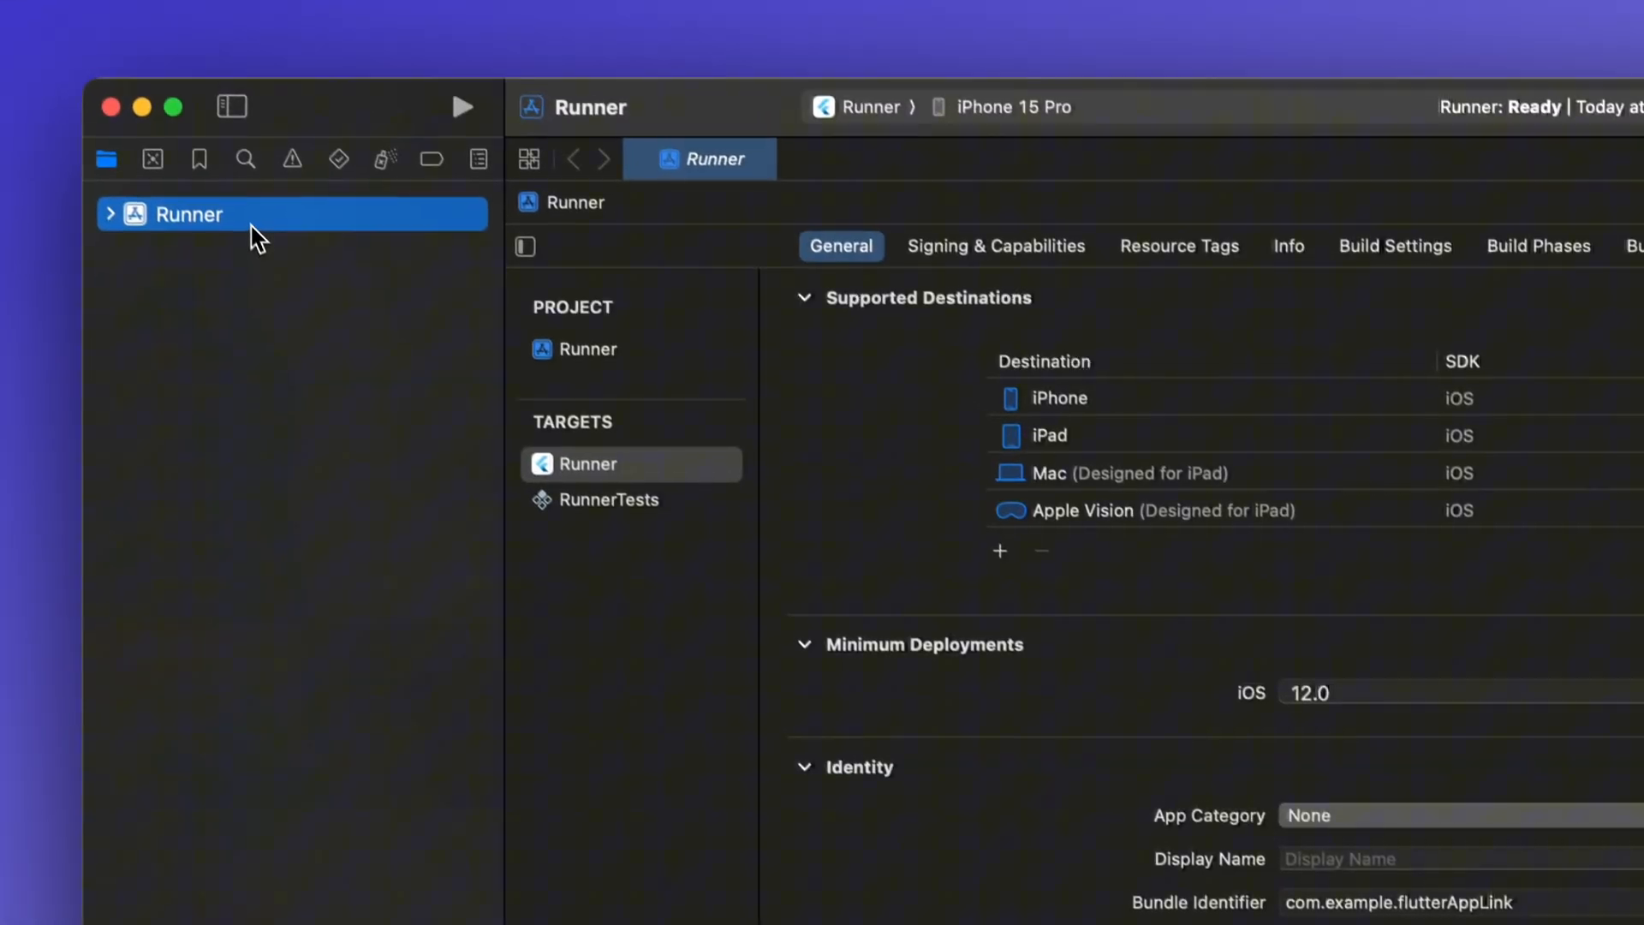
Step: Add a URL type to Runner with identifier com.example.flutter_..
scroll(down, 3)
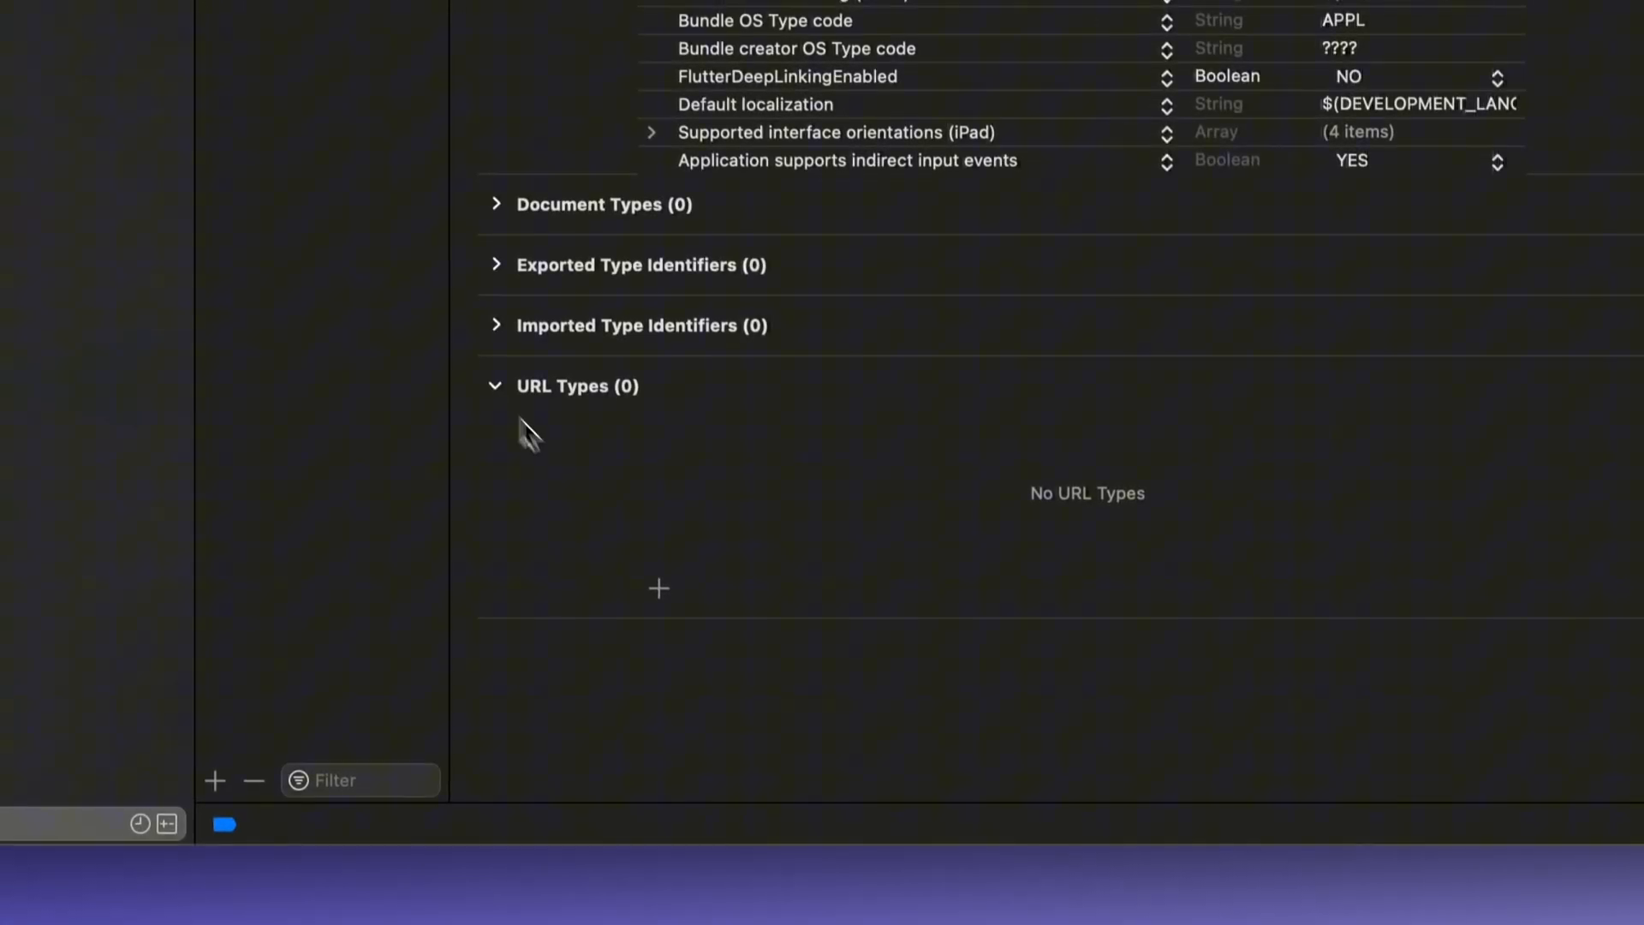
click(659, 587)
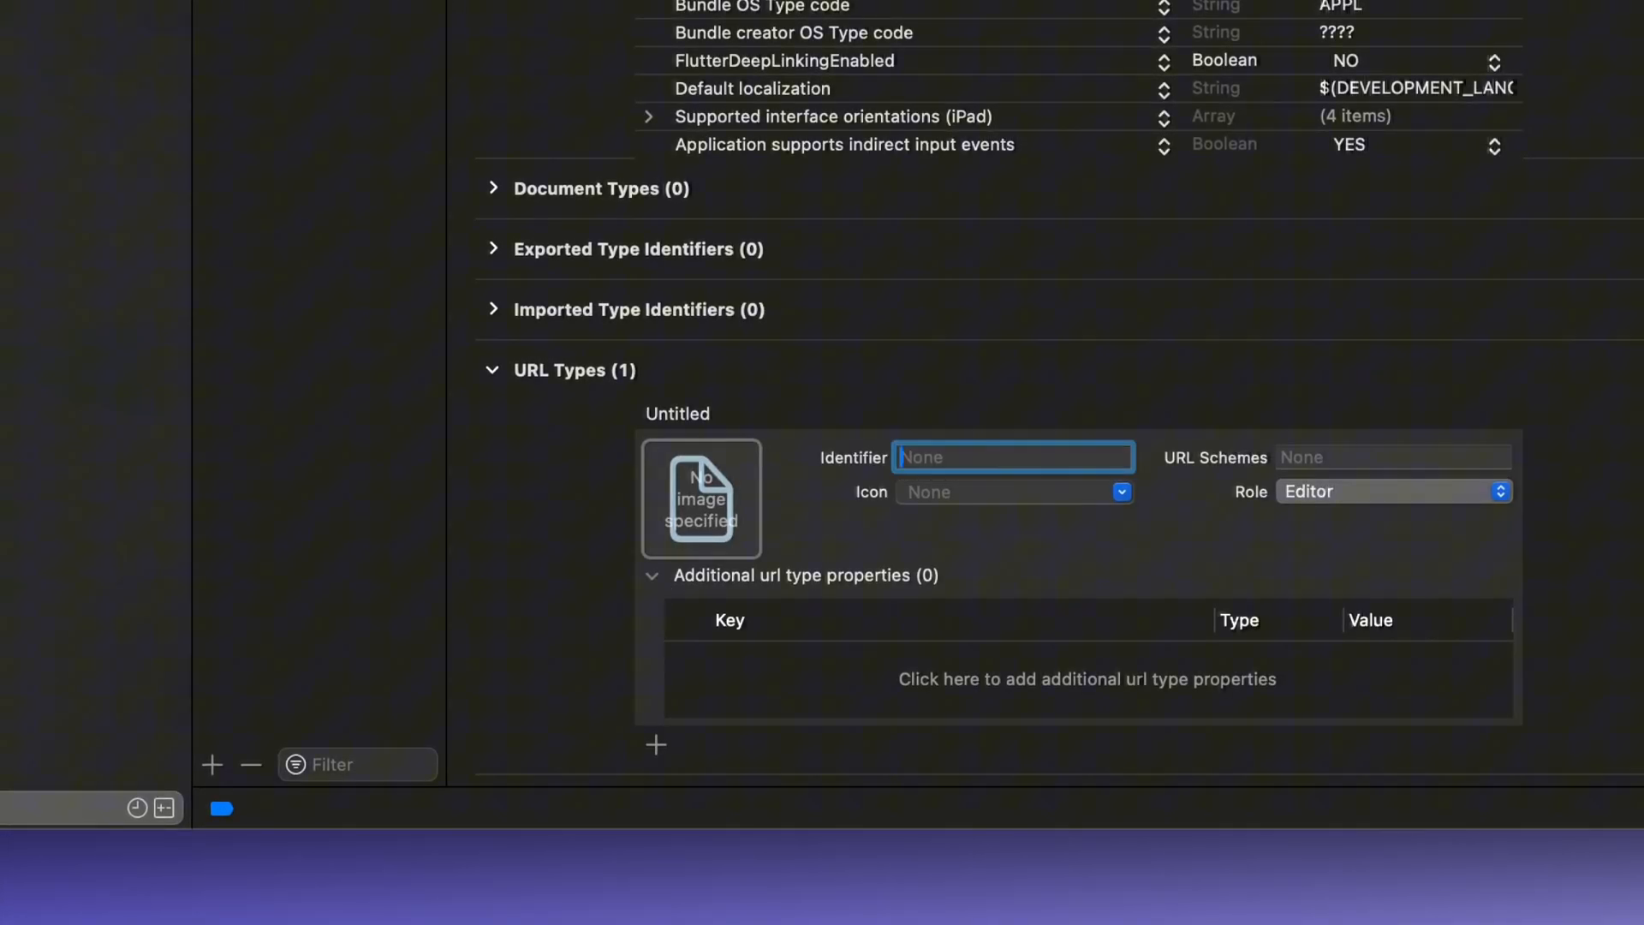
text(com.example.flutter_)
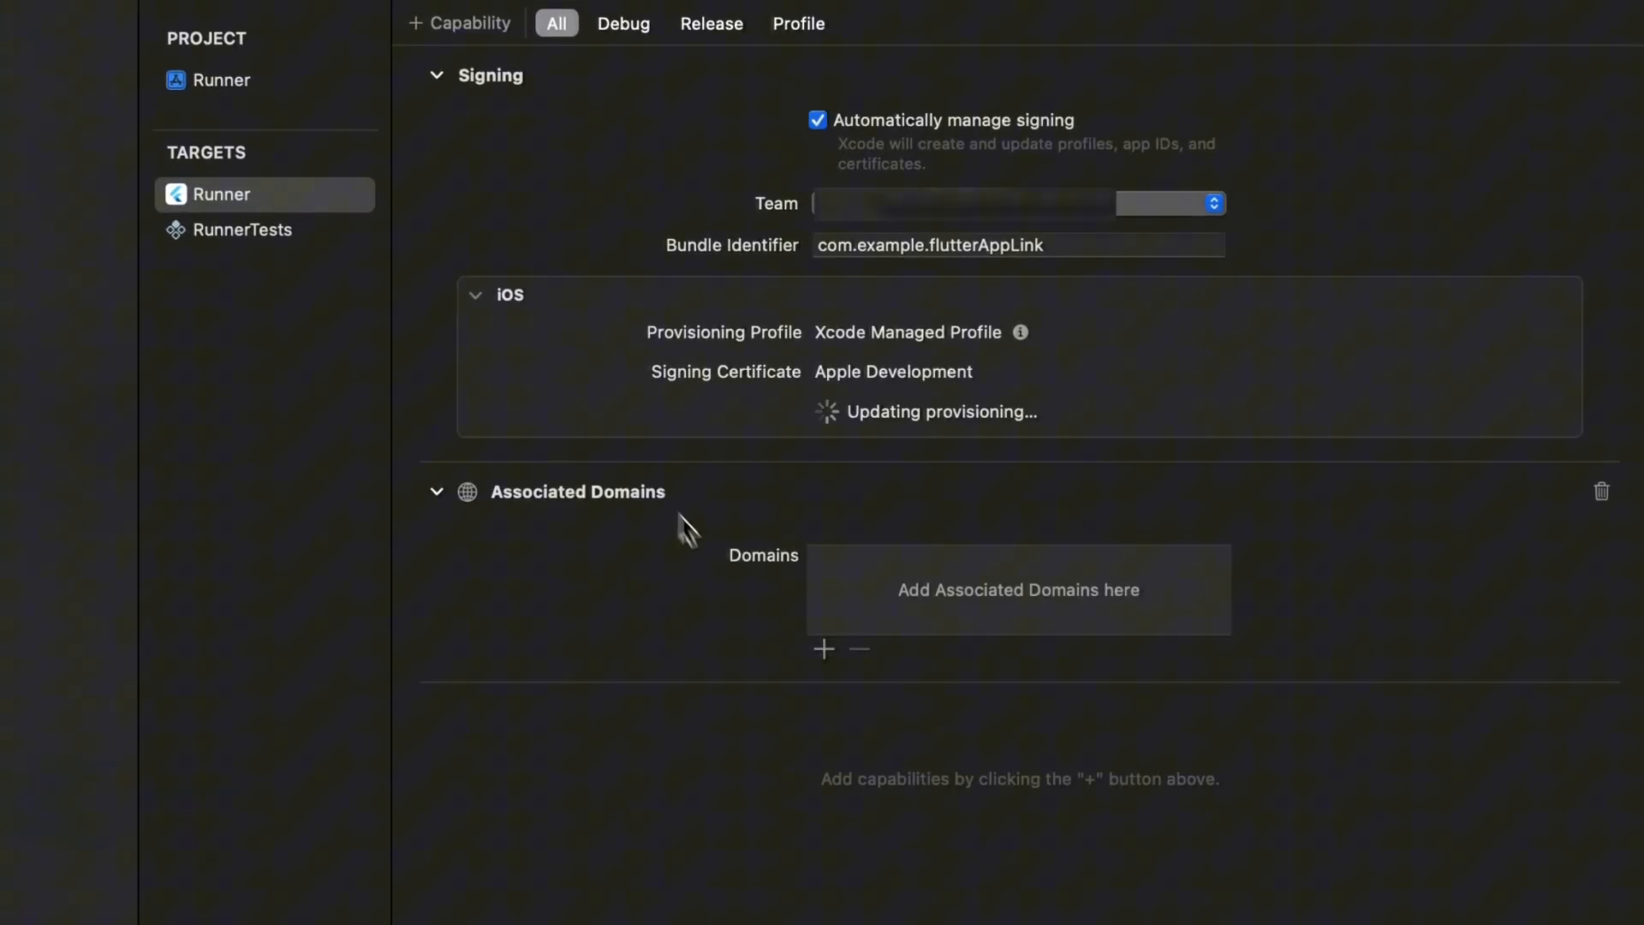
Step: Add an Associated Domains entry applinks:flutter-deep-l... to the Runner target
click(824, 651)
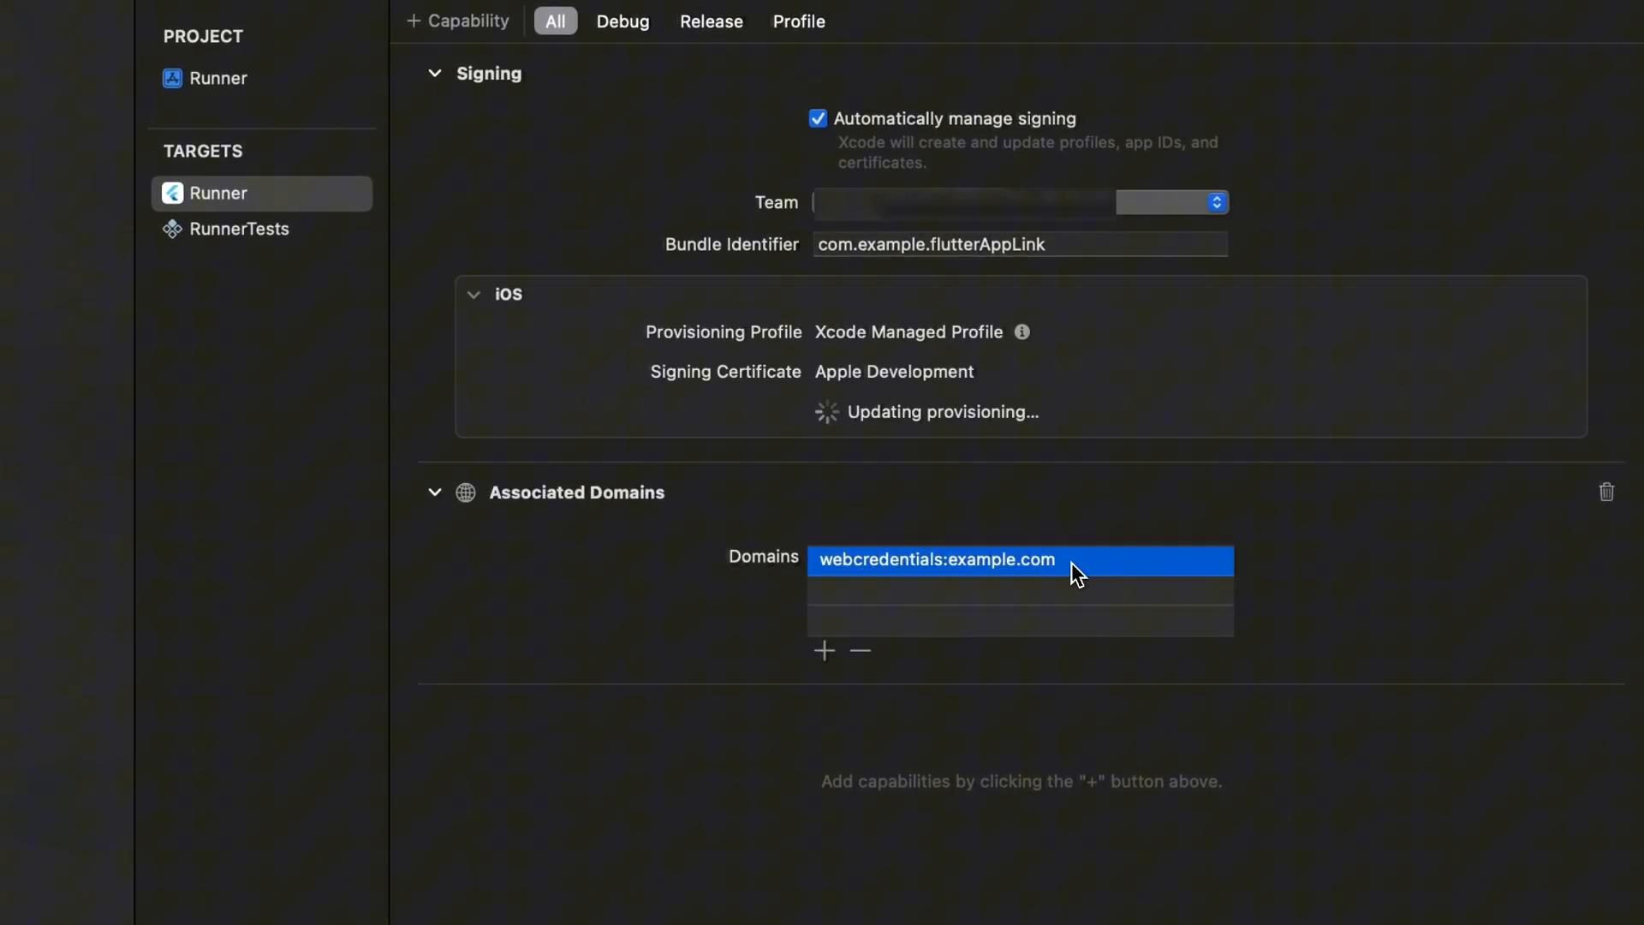
mouse_move(1078, 582)
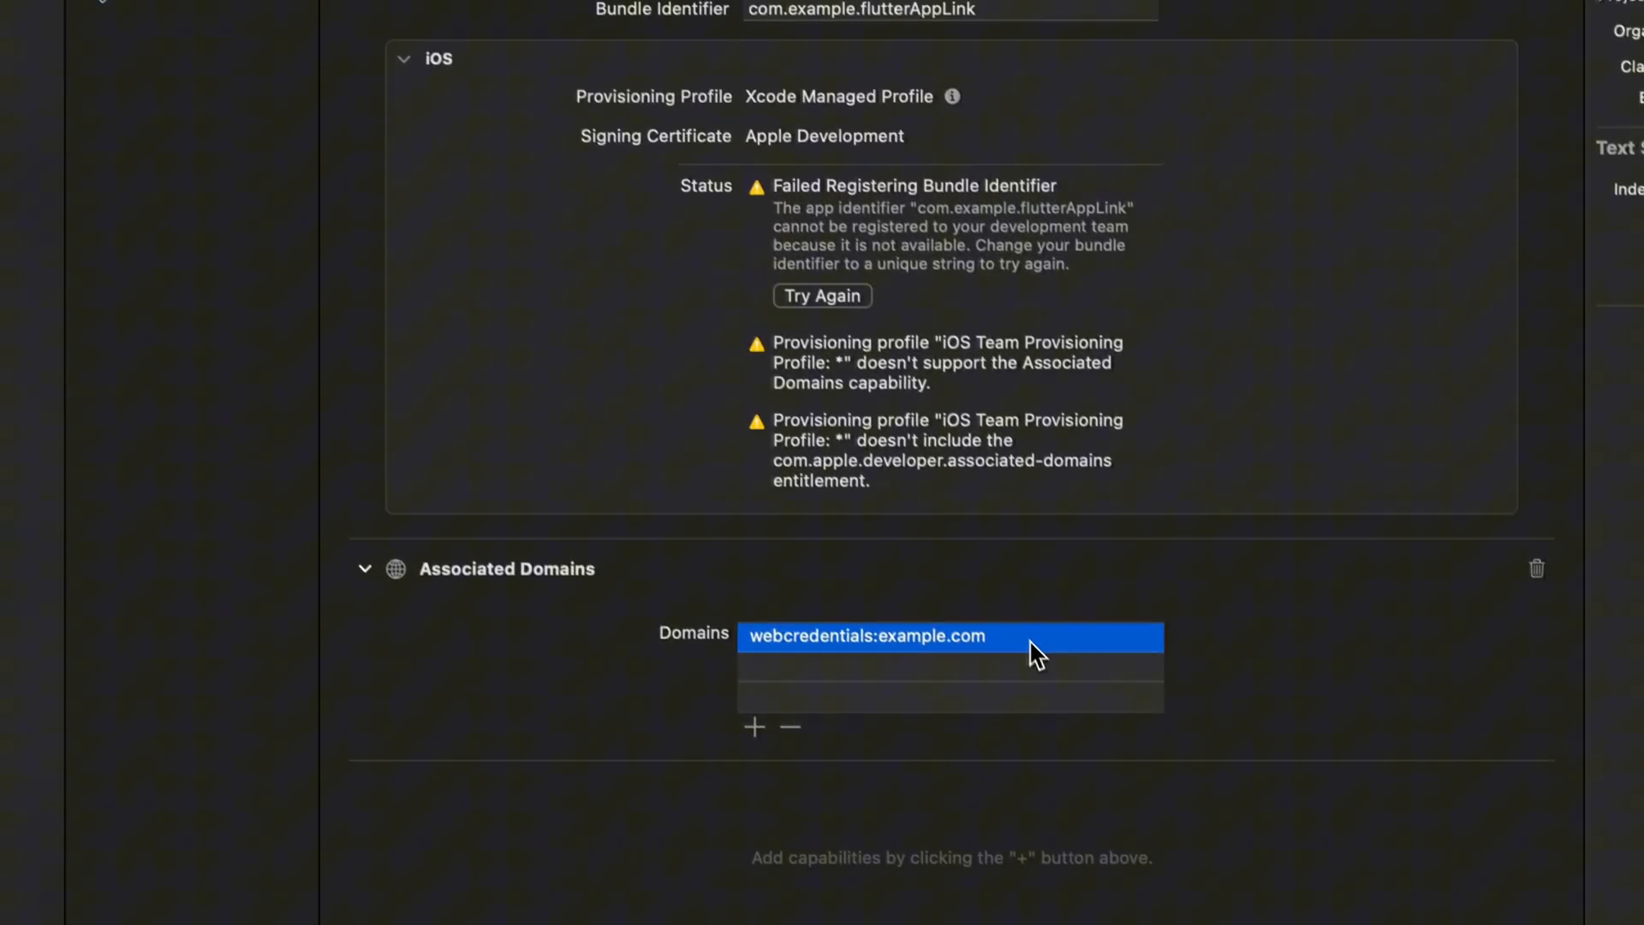
text(applinks:flutter-deep-l)
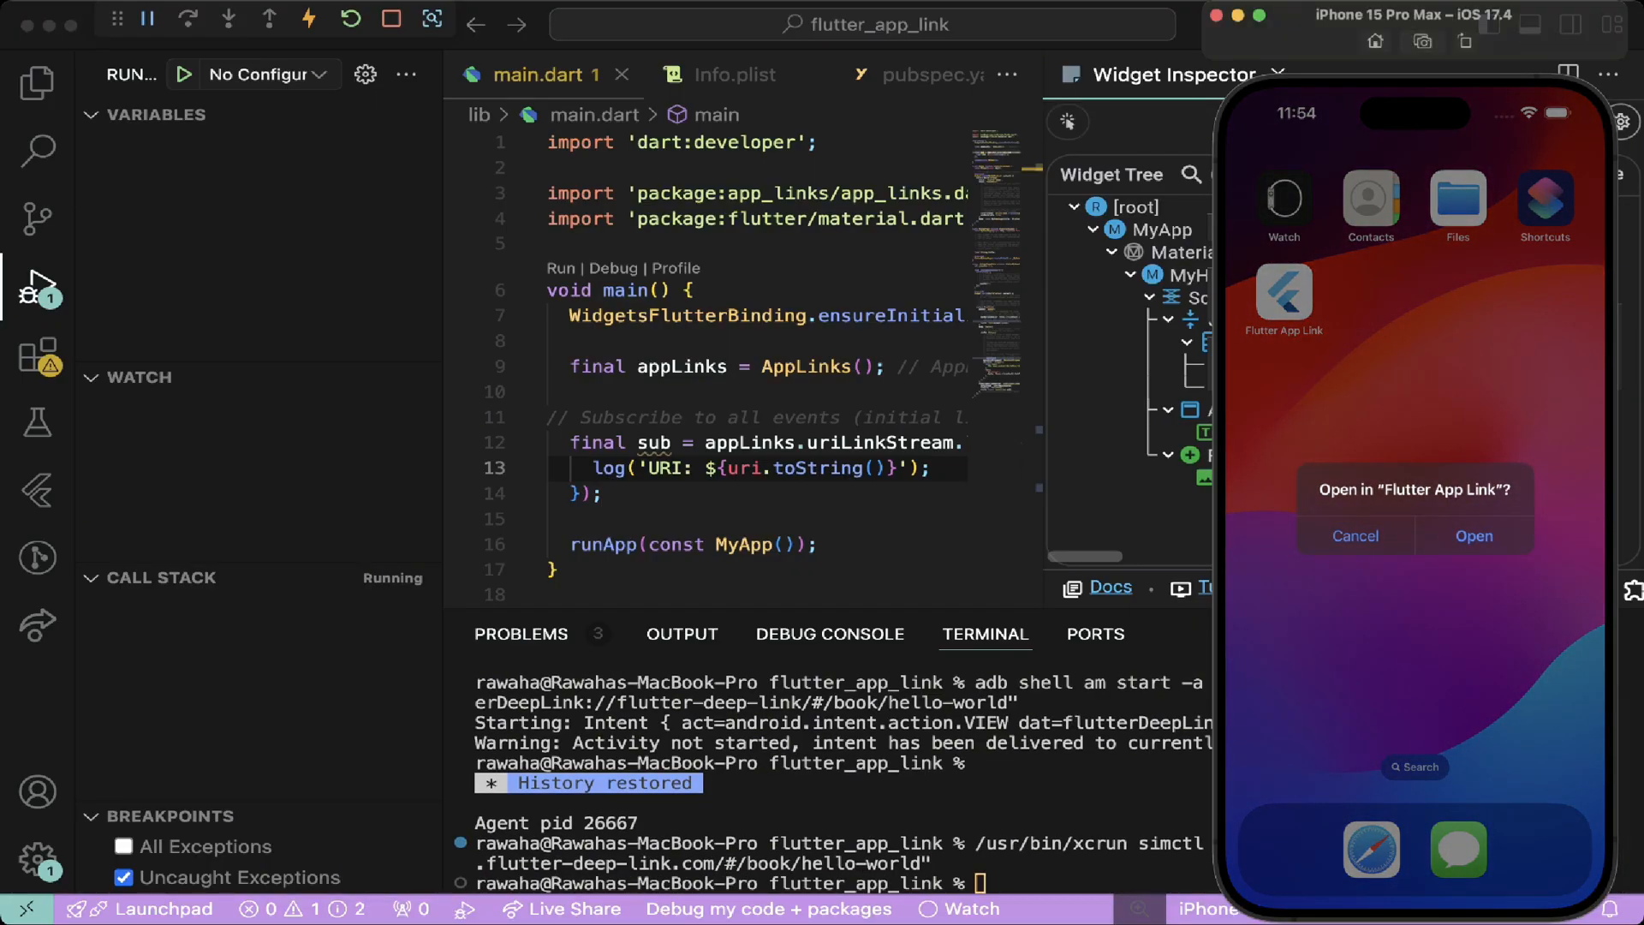
Step: Accept the simulator prompt to open the book/hello-world link in Flutter App Link
click(1473, 536)
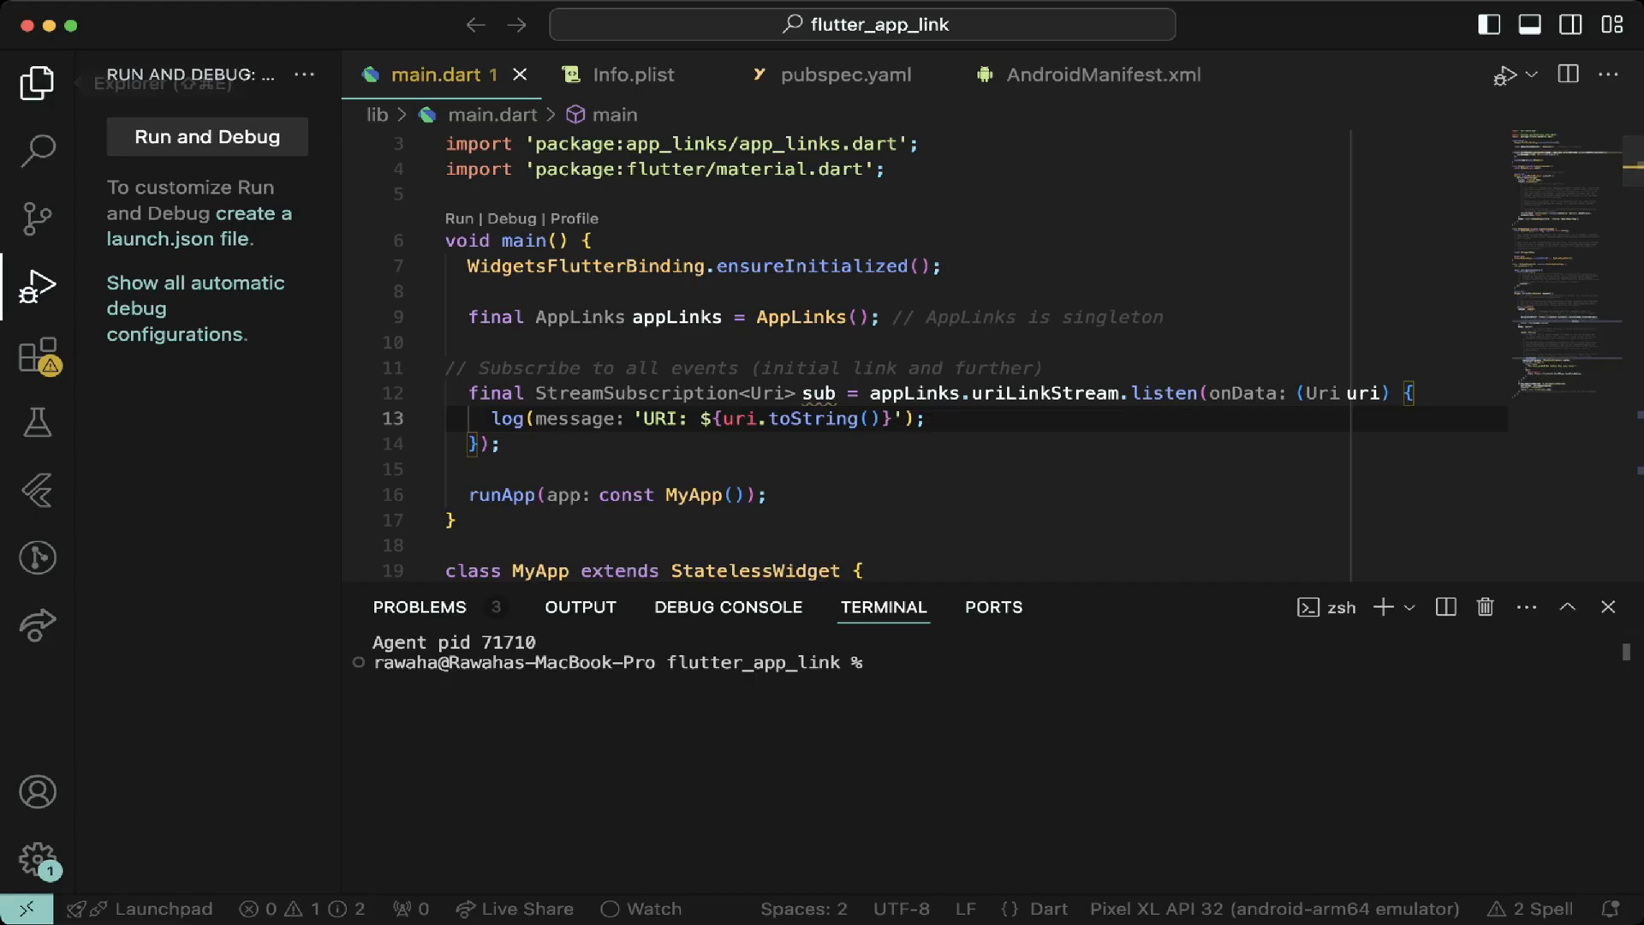
Step: Add book_list_page.dart and book_details_page.dart under lib/pages, then return to main.dart for routing
click(36, 82)
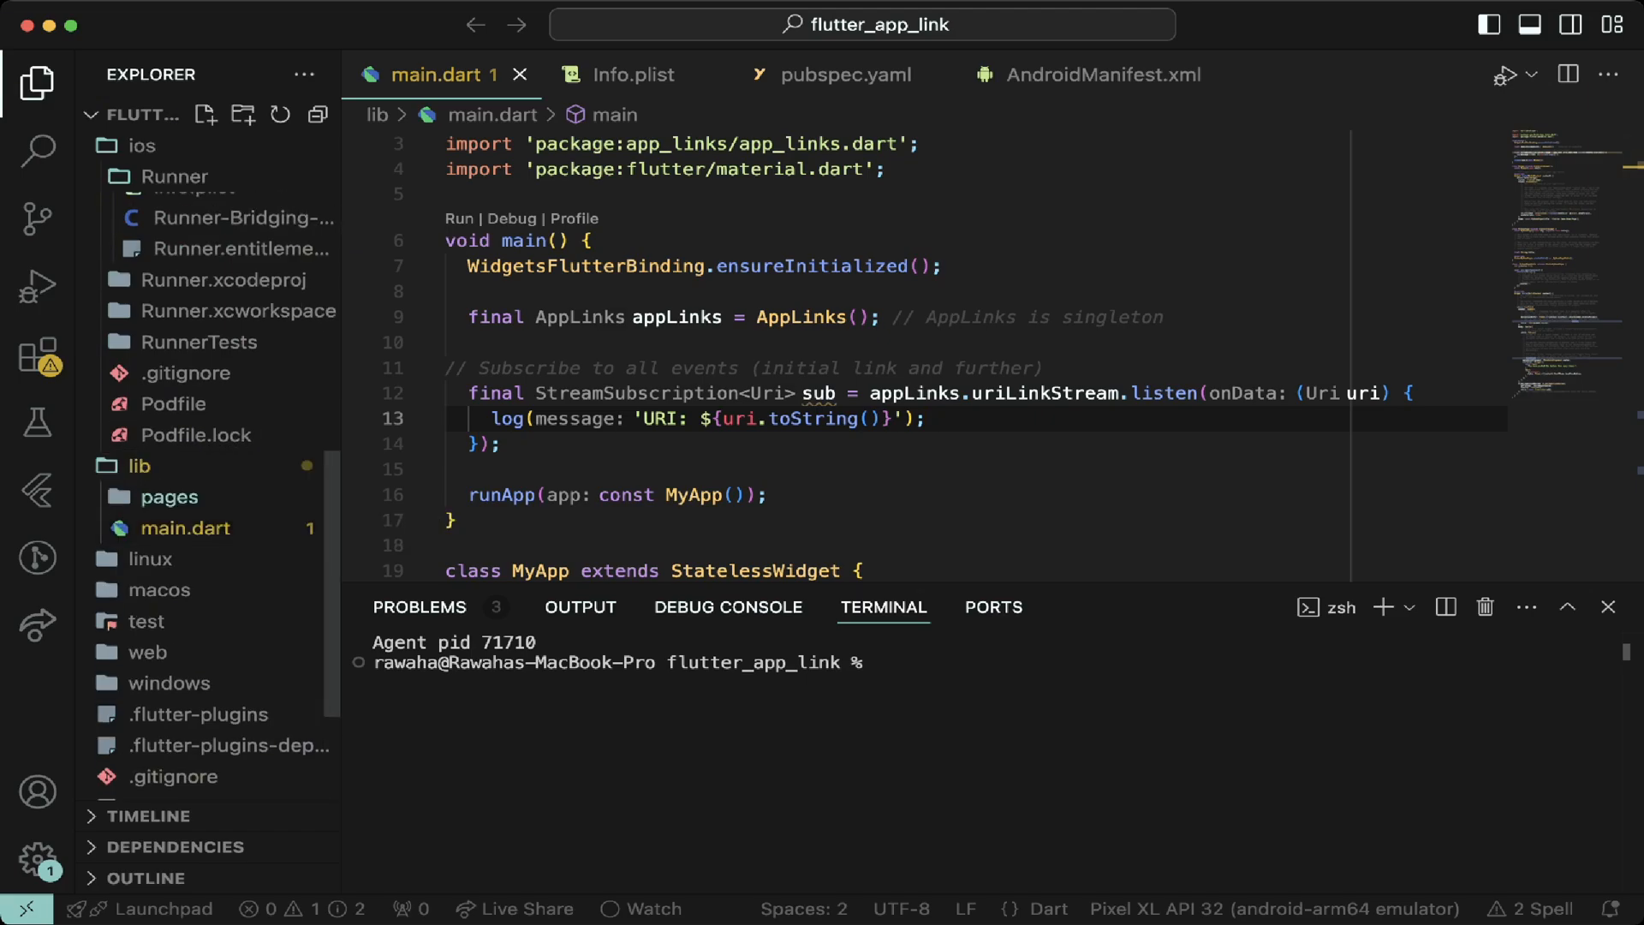
click(240, 512)
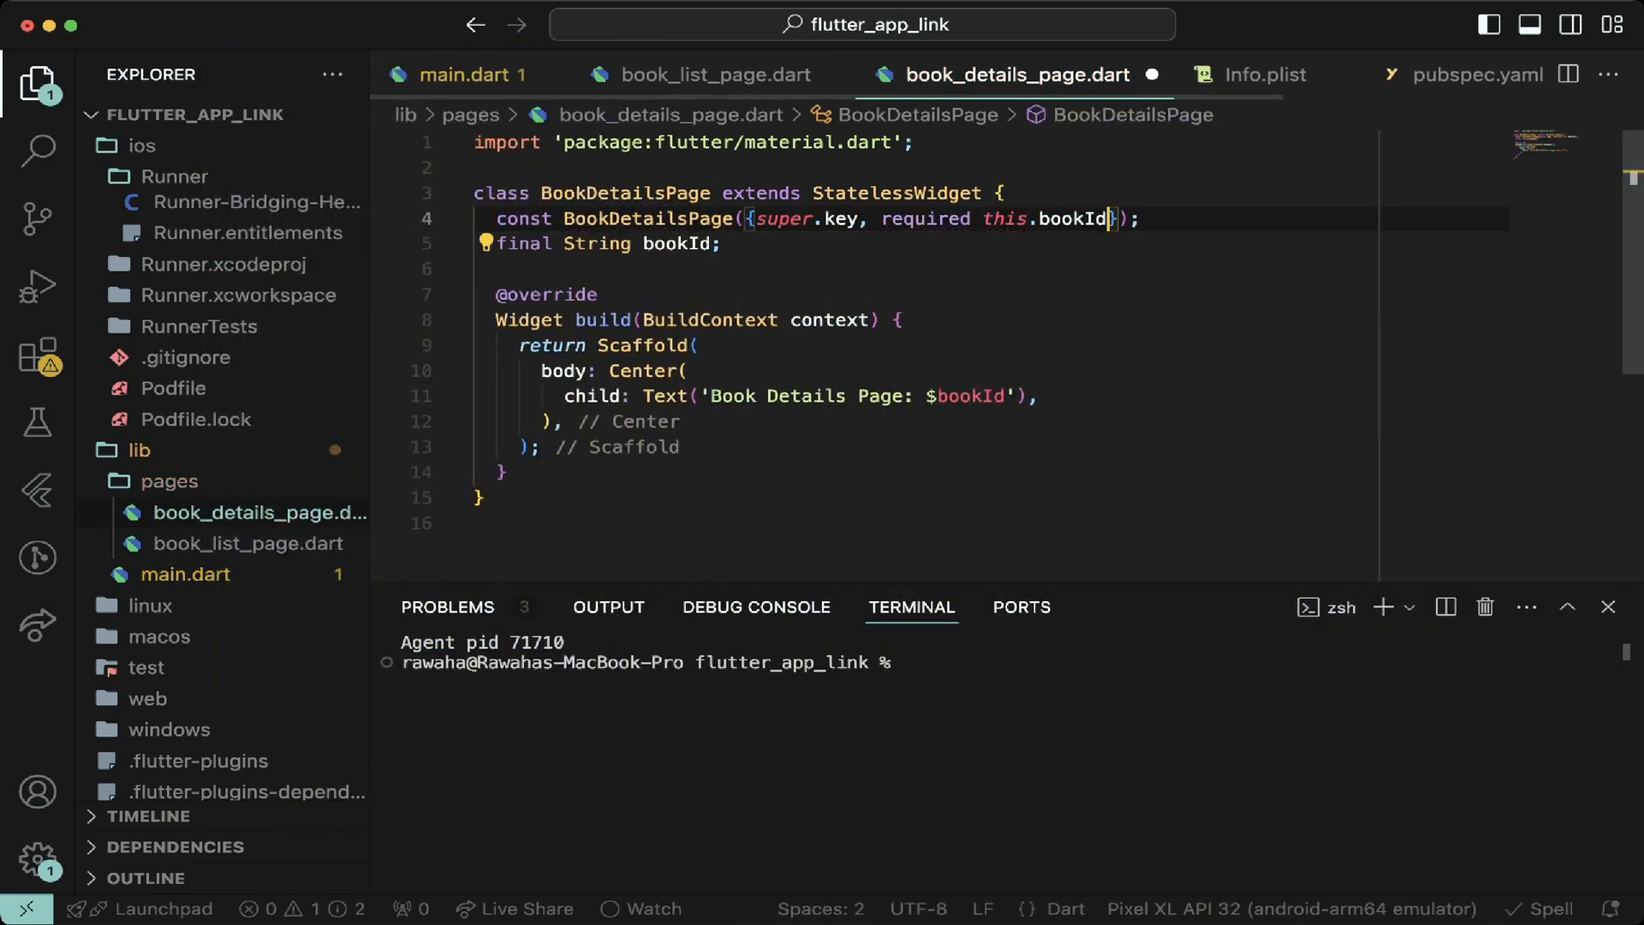
click(498, 73)
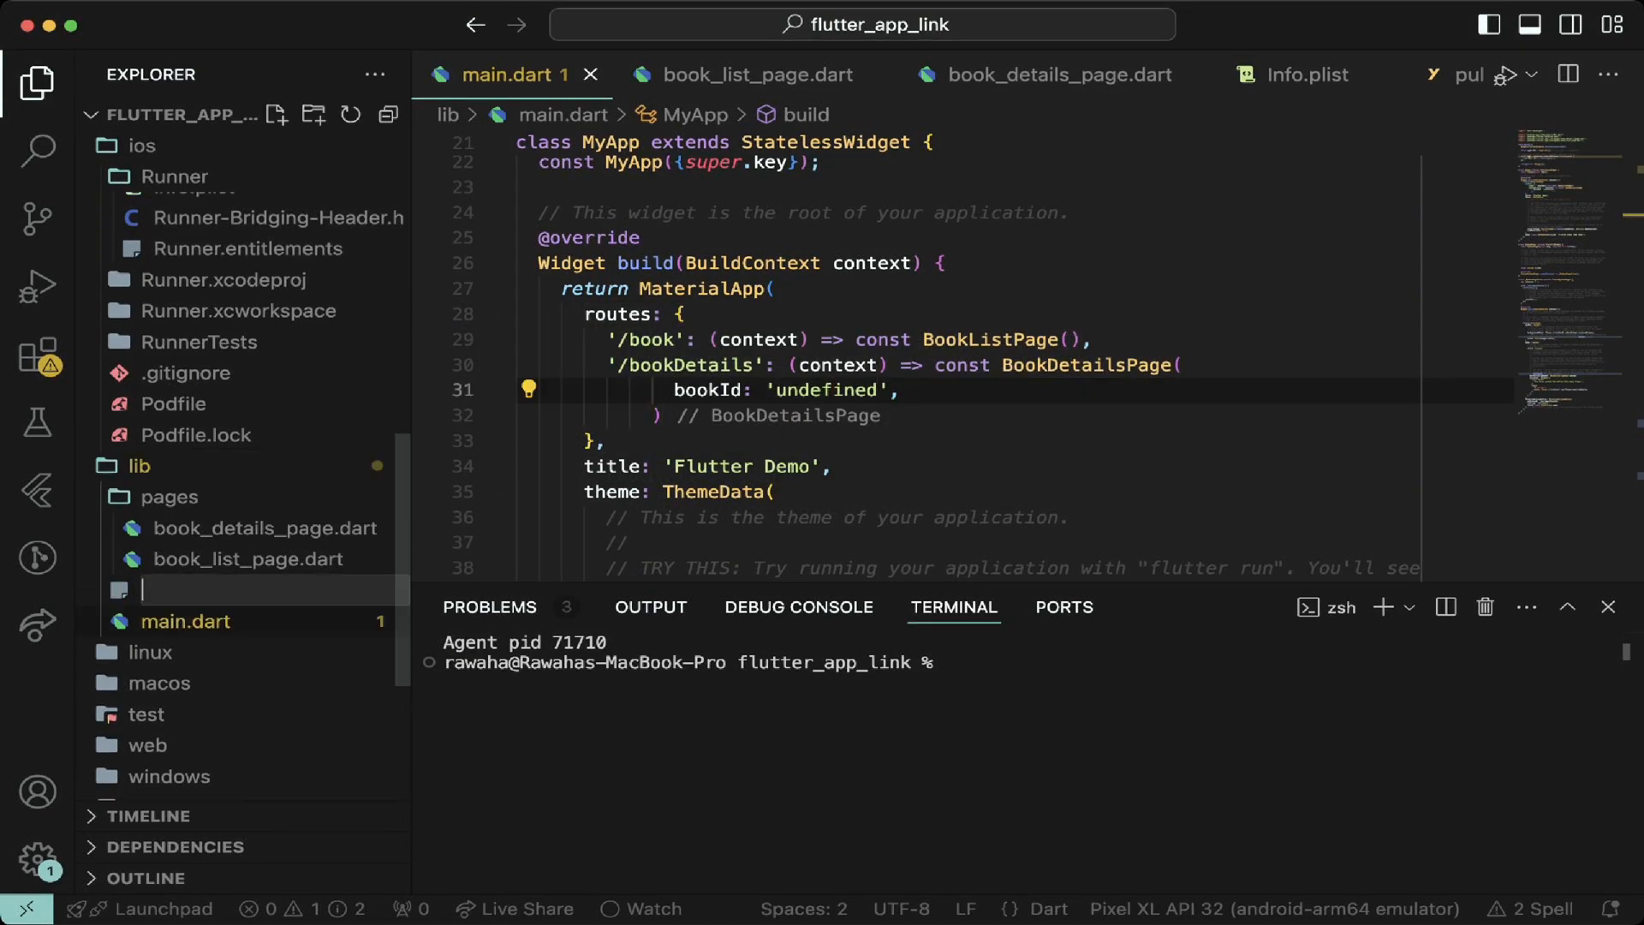
Step: Create lib/deep_link_listener.dart as a StatefulWidget rendering widget.child and listening to uriLinkStream
text(deep_link_listener.dart)
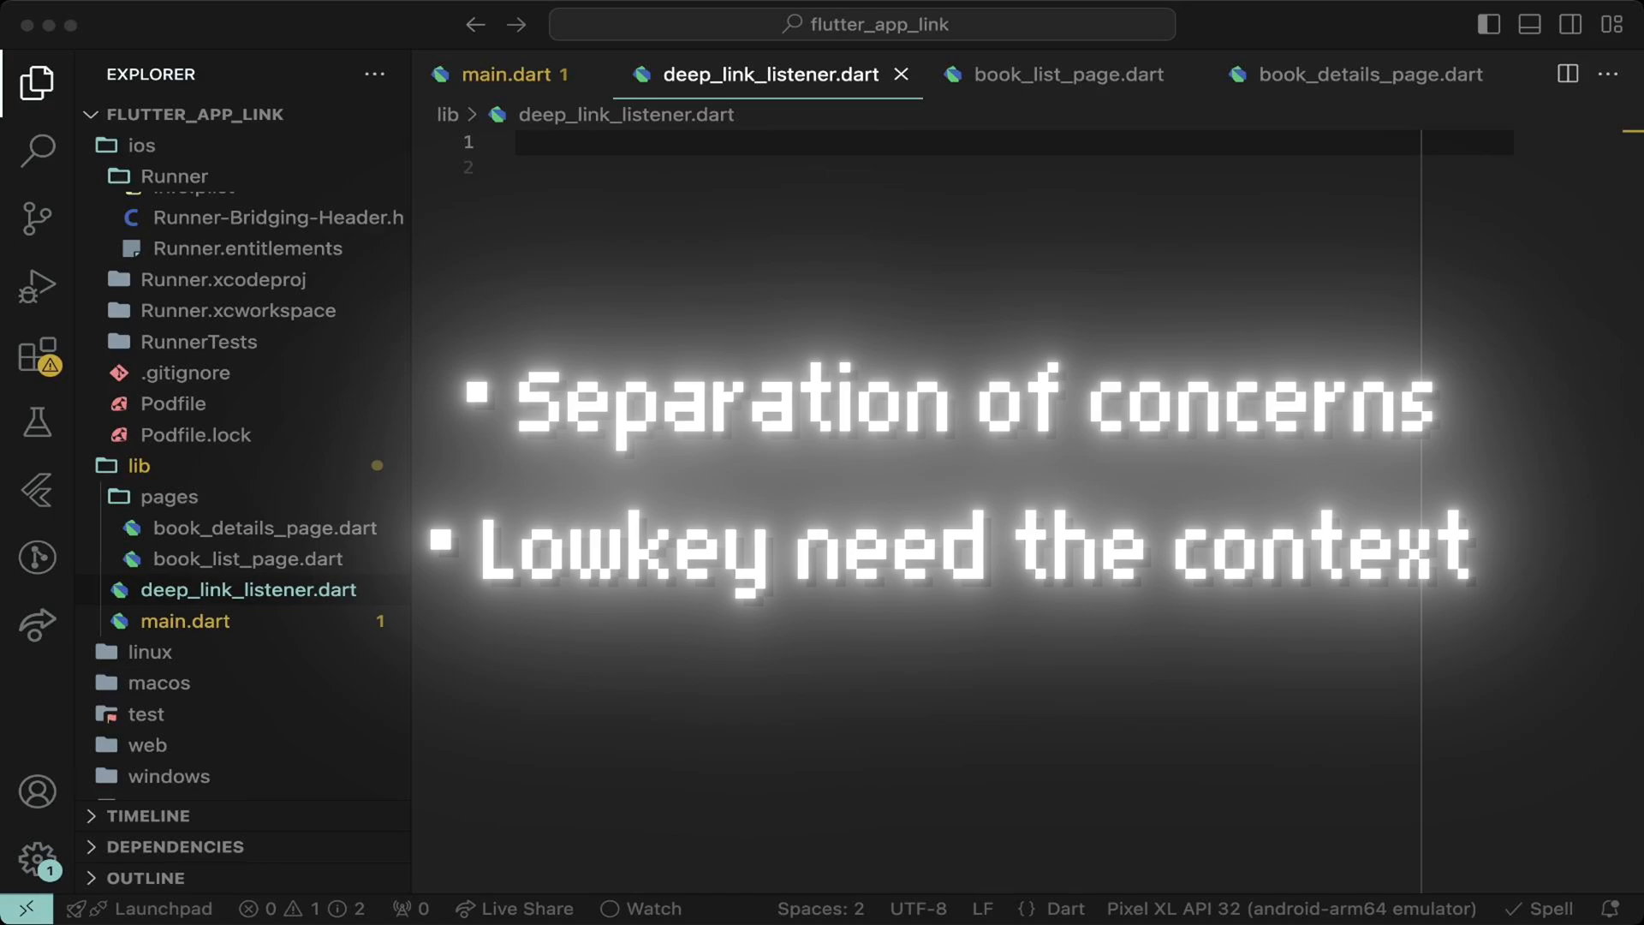
text(import 'package:flutter/material.dart';)
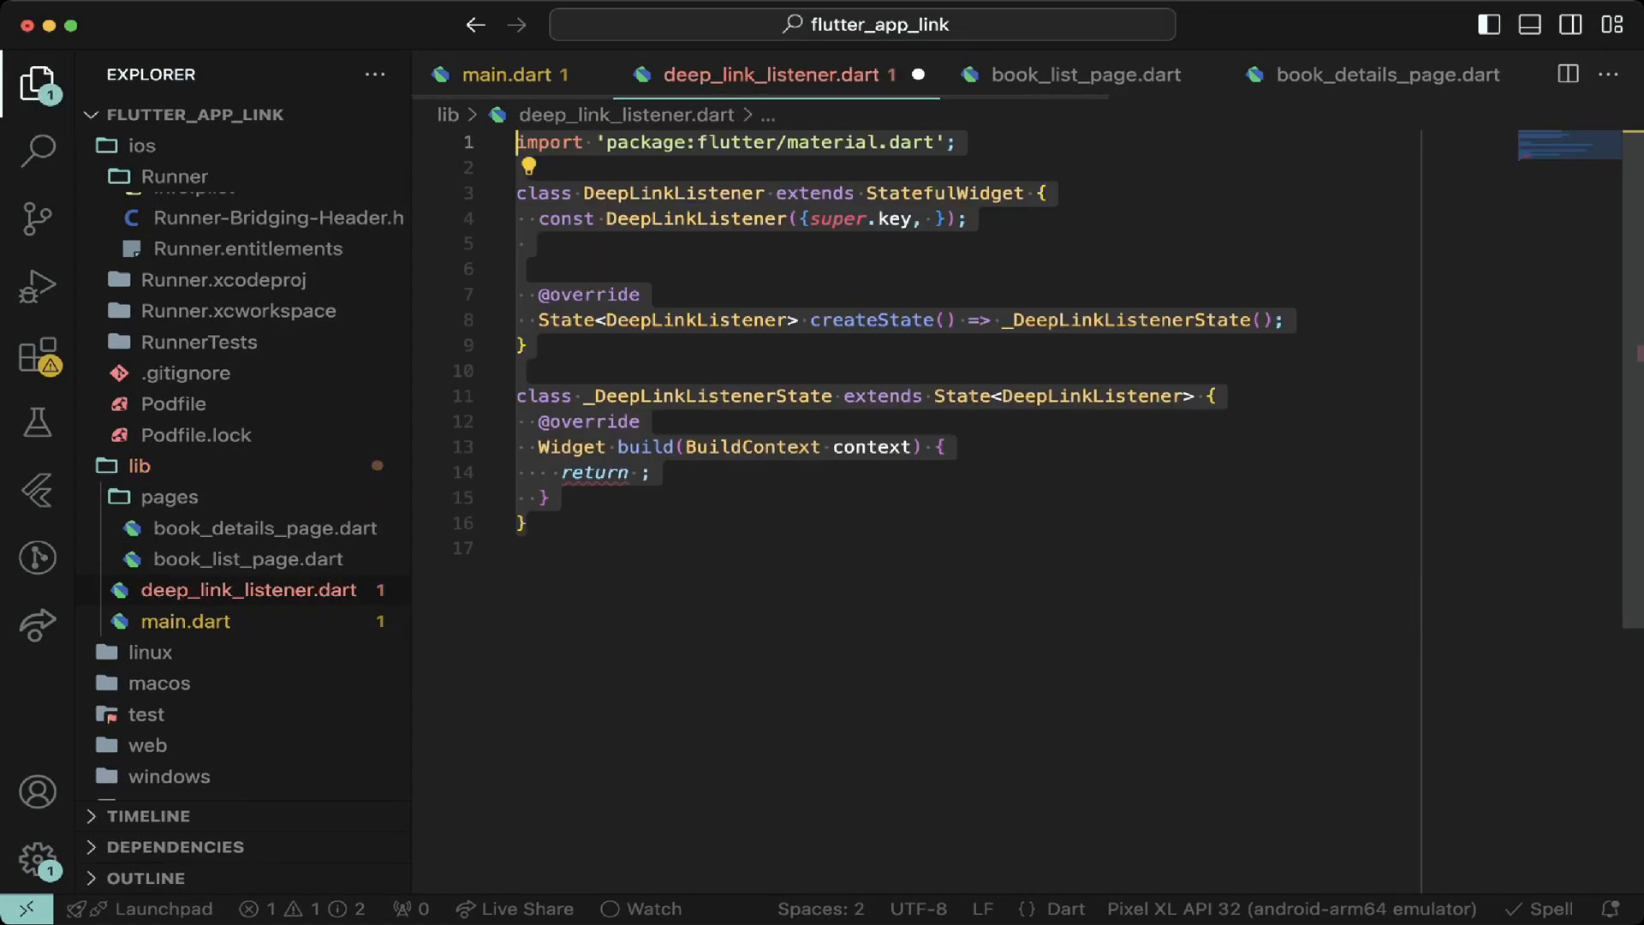
text(widget.child)
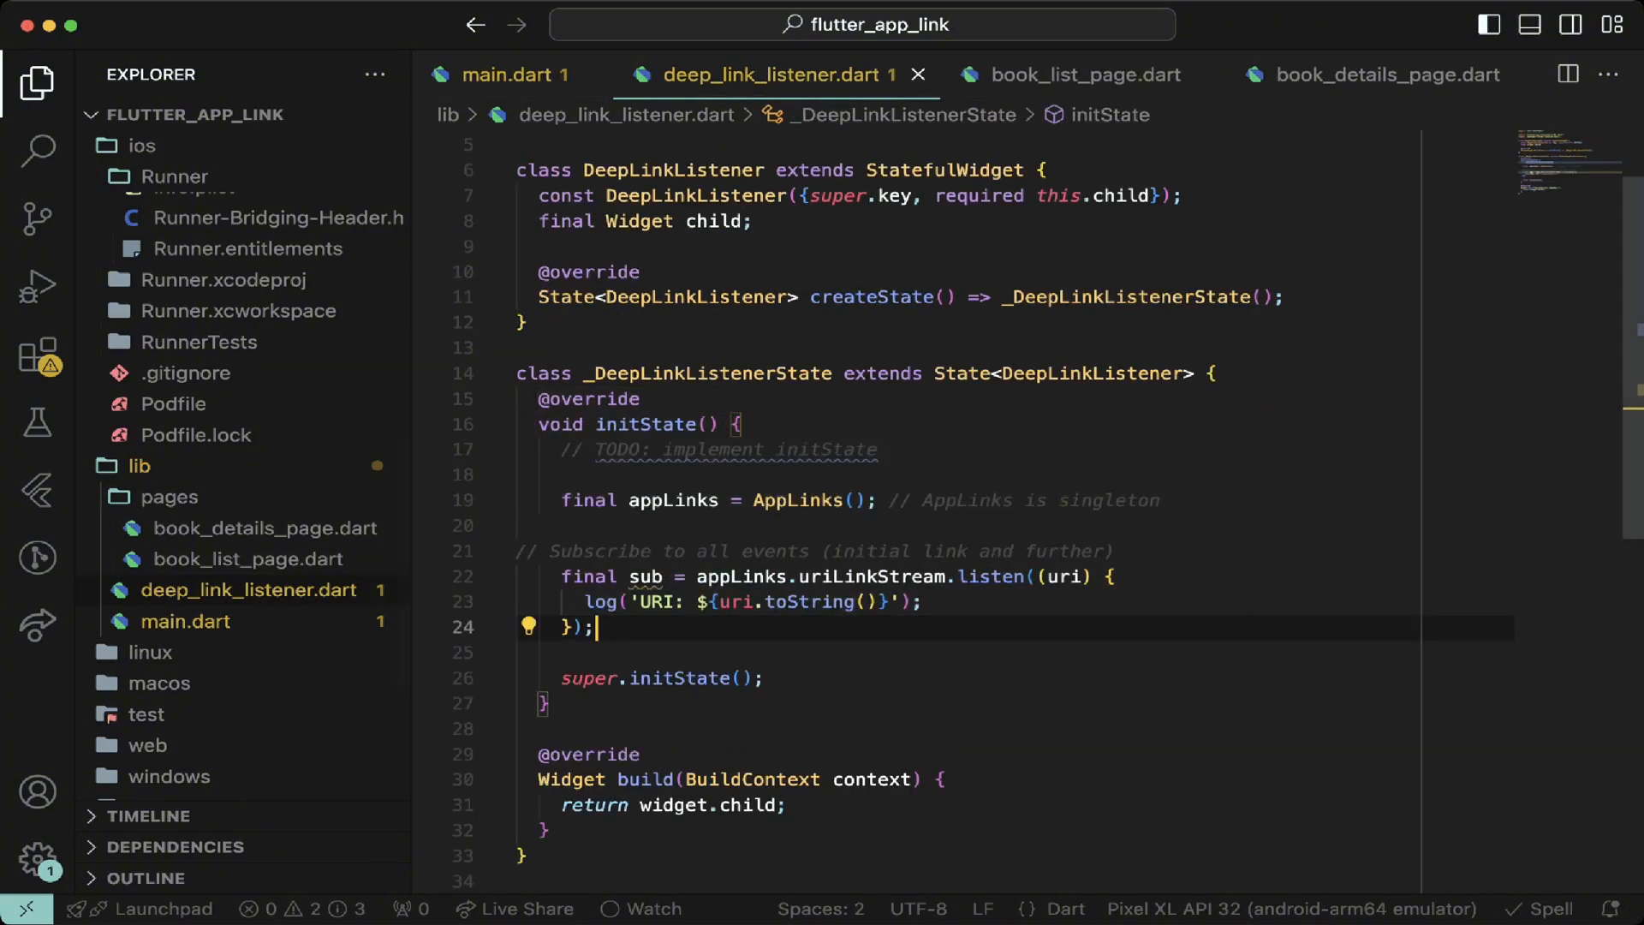
Step: Push book pages via MaterialPageRoute from incoming URIs and wrap MyHomePage in DeepLinkListener in main.dart
click(507, 73)
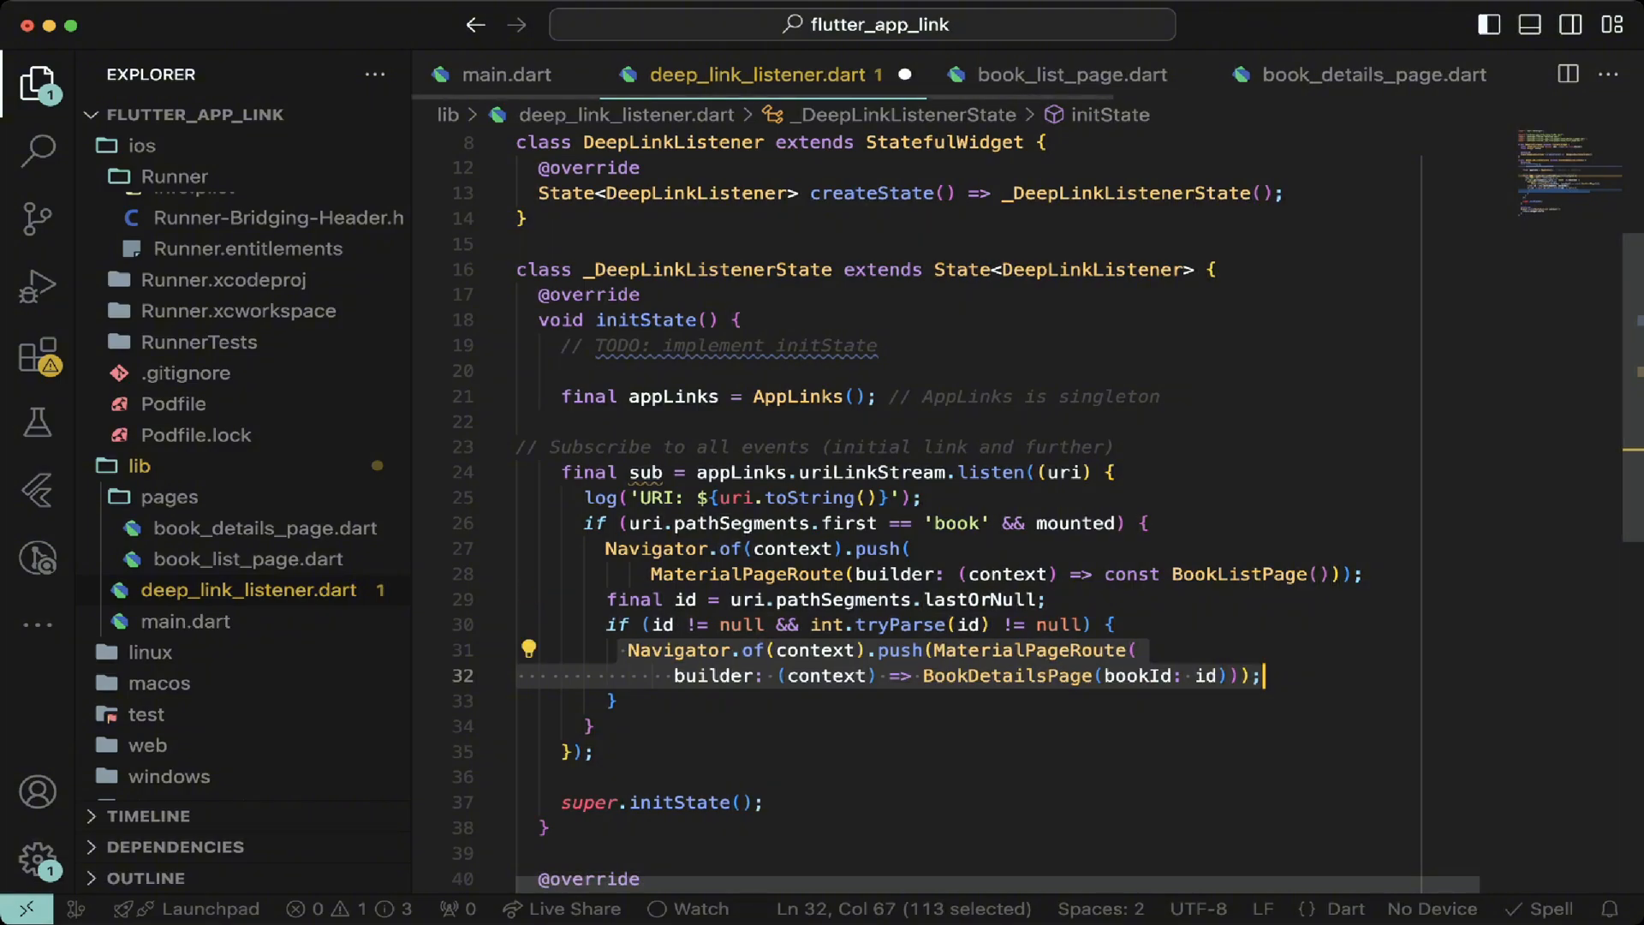
text(// MaterialPageRoute)
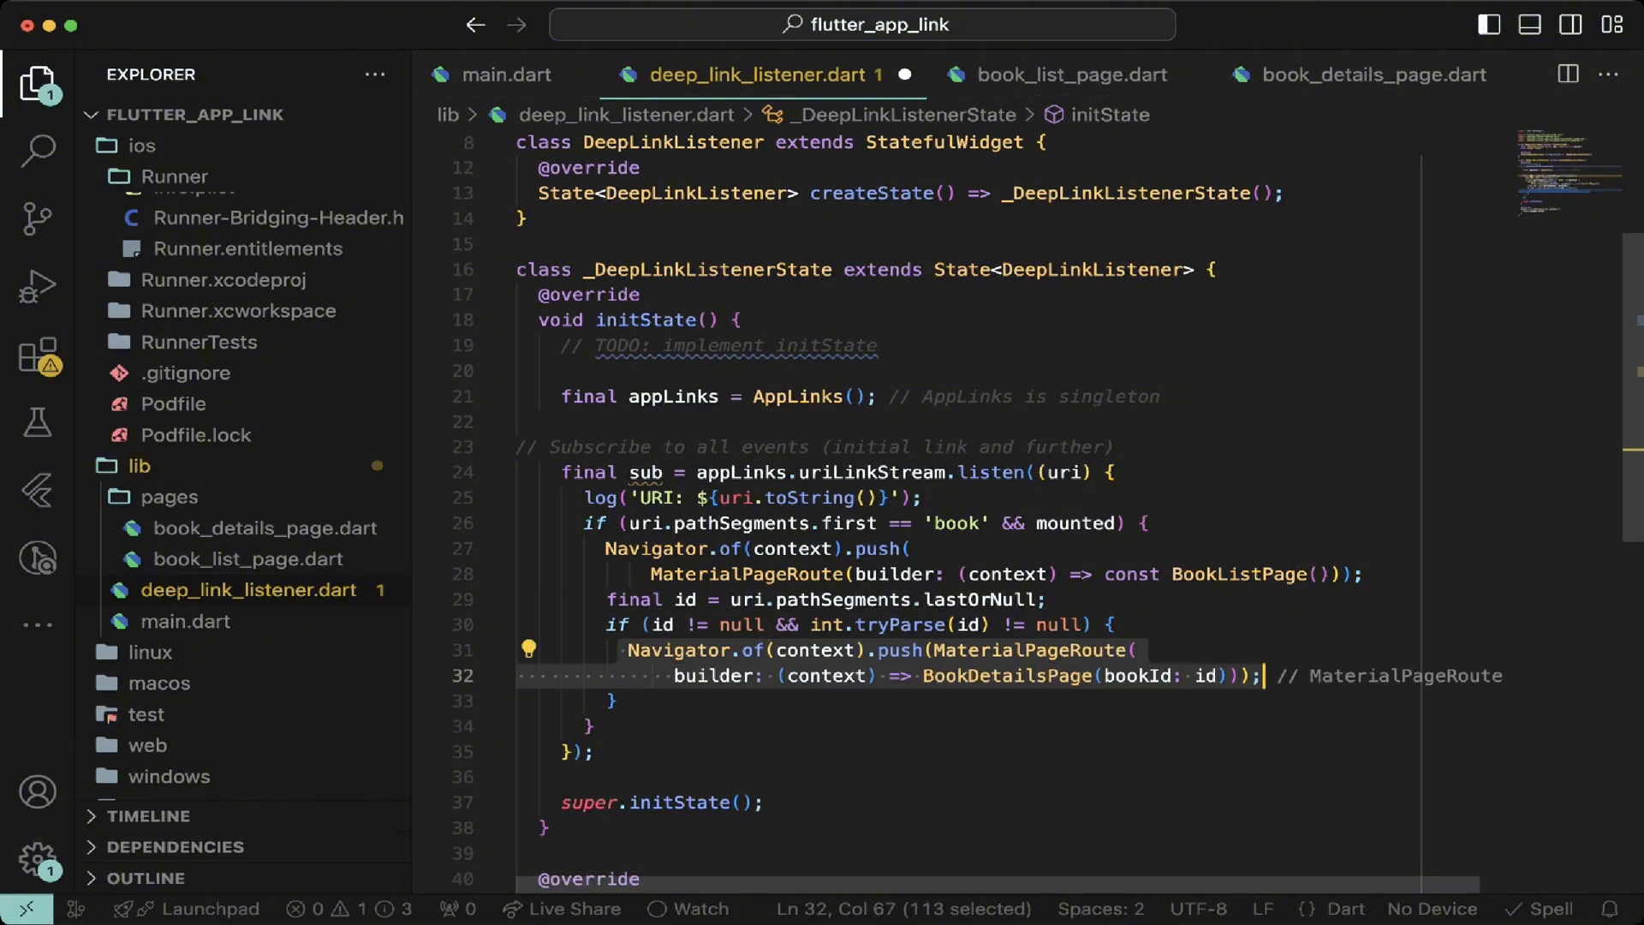
click(508, 74)
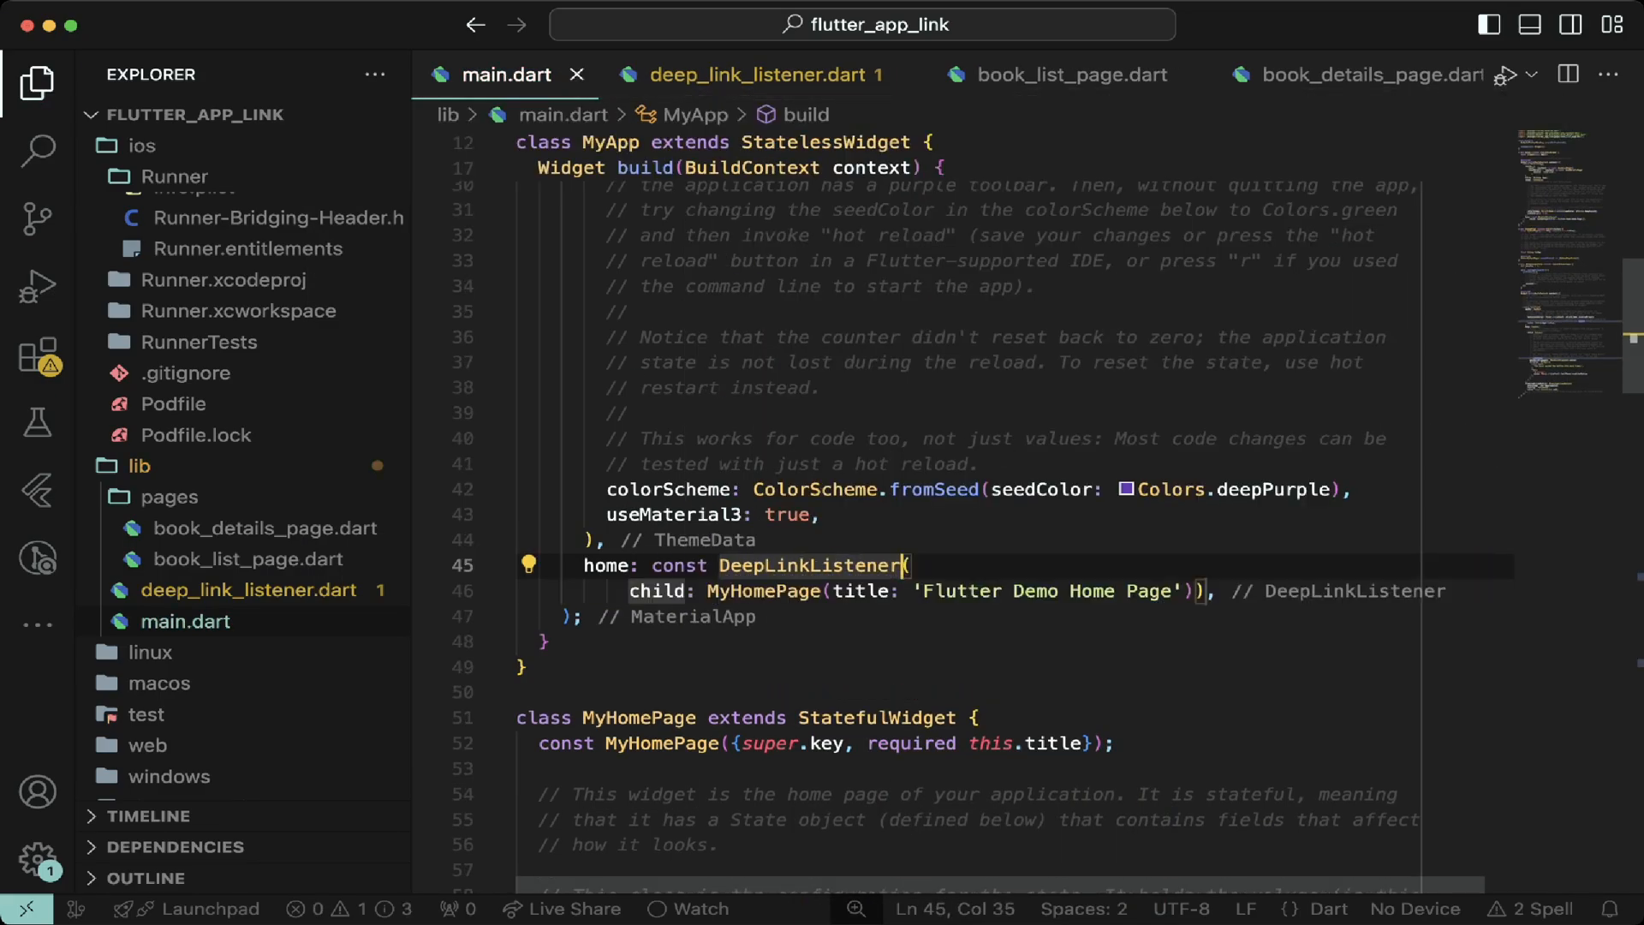
click(37, 284)
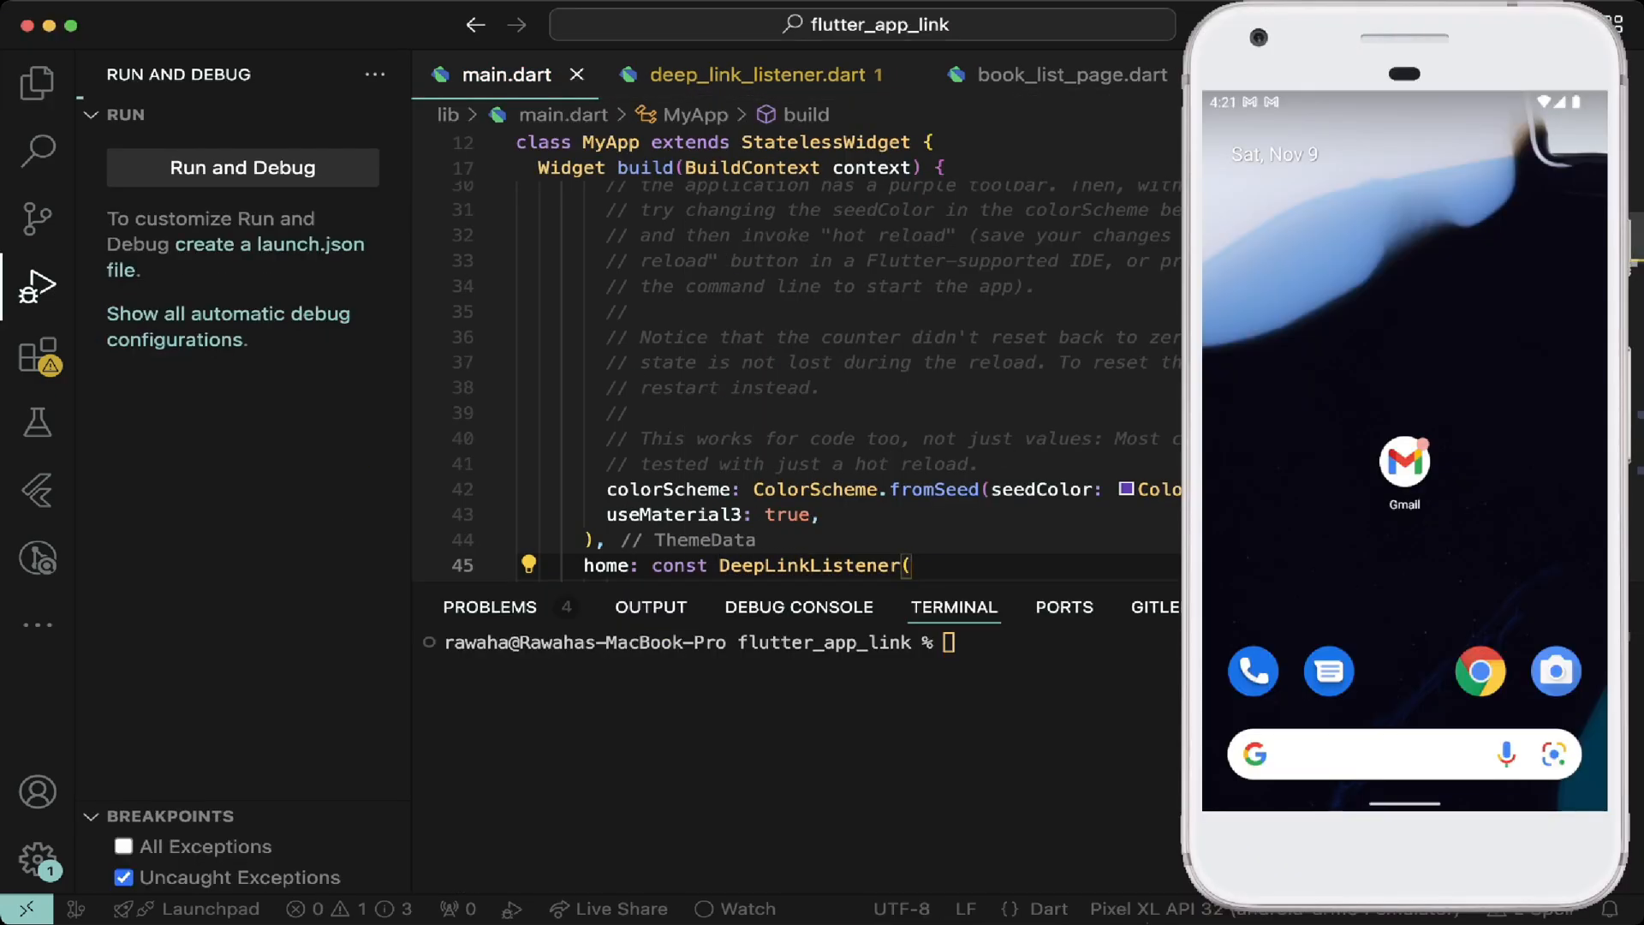
Step: Launch the app in debug mode on the Pixel XL Android emulator
click(241, 166)
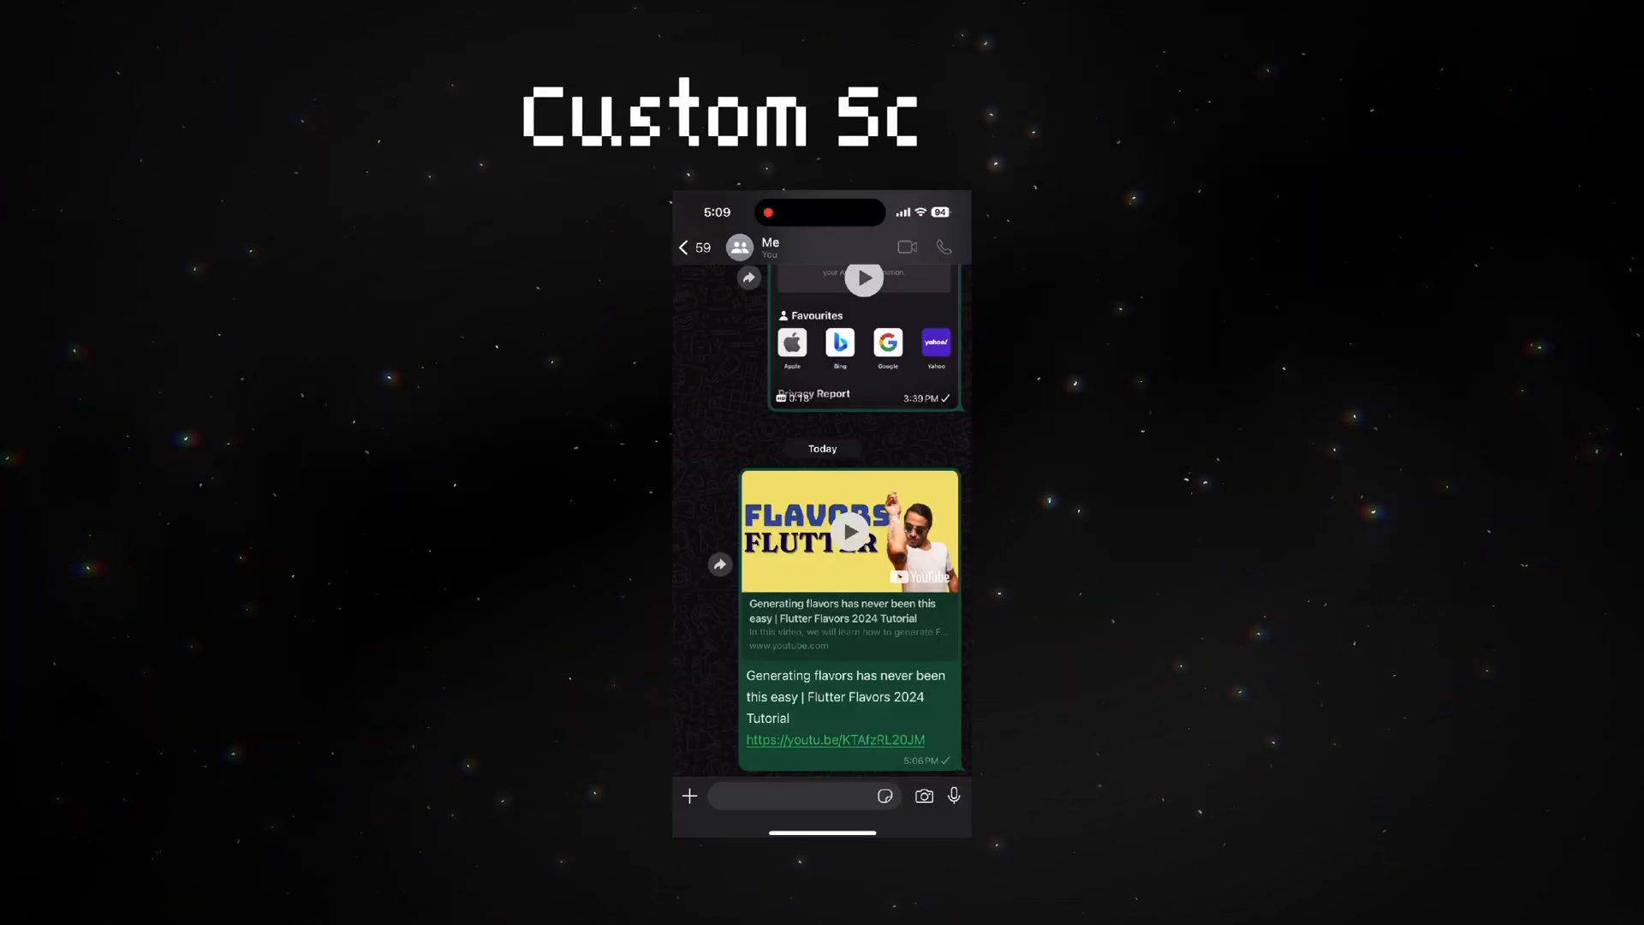
click(849, 530)
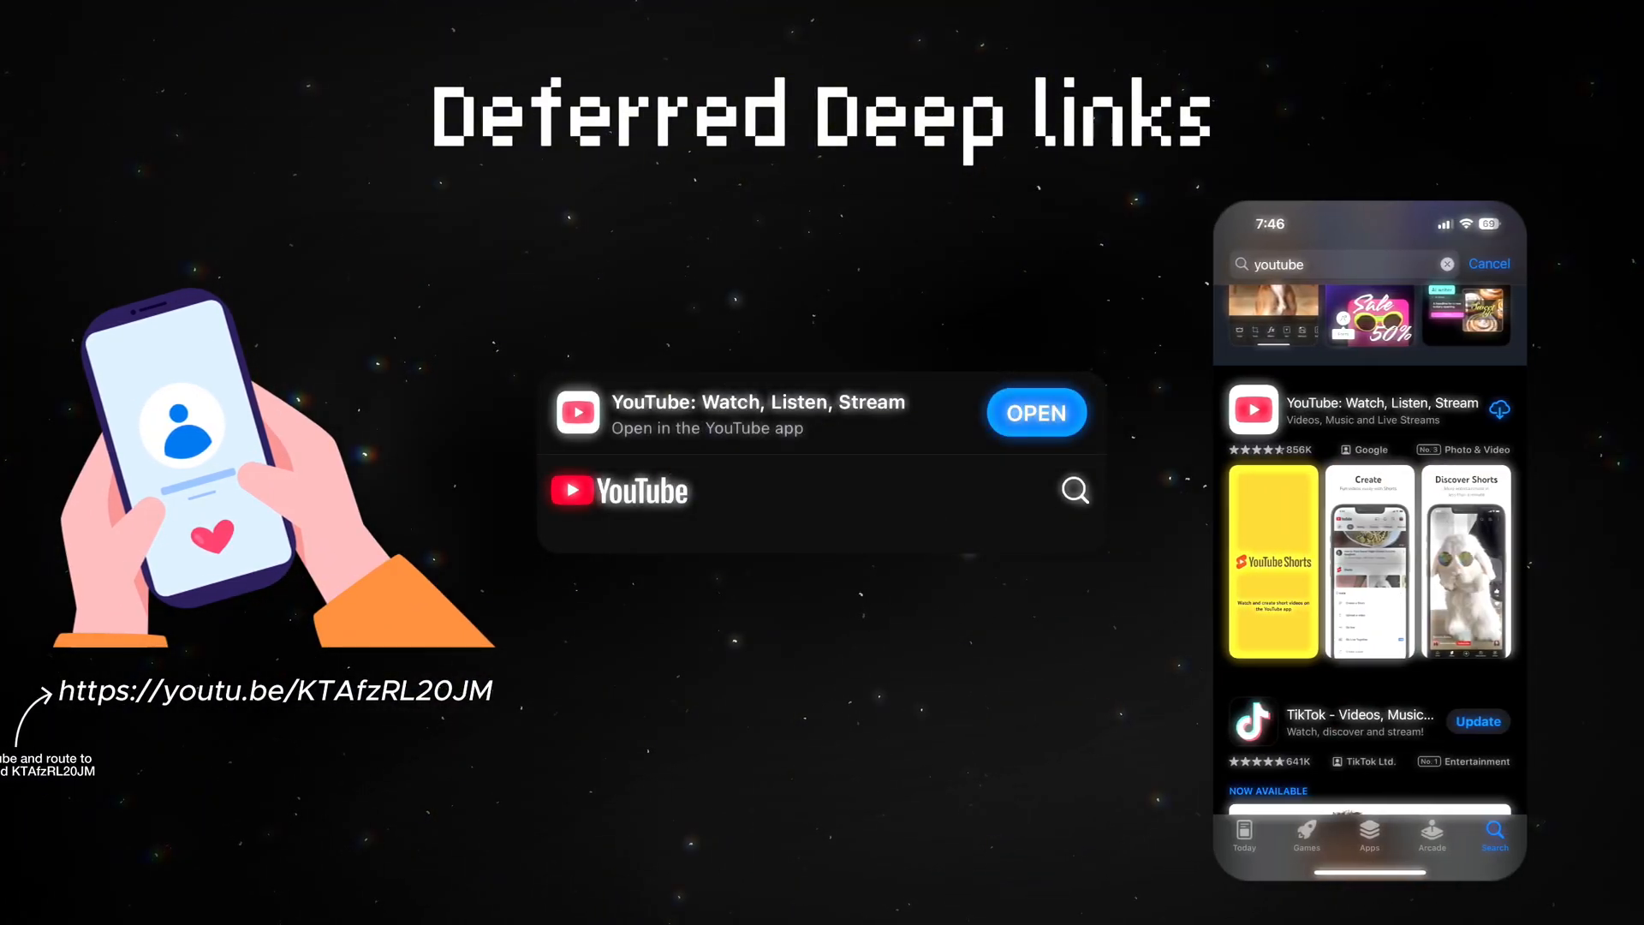
key(Right)
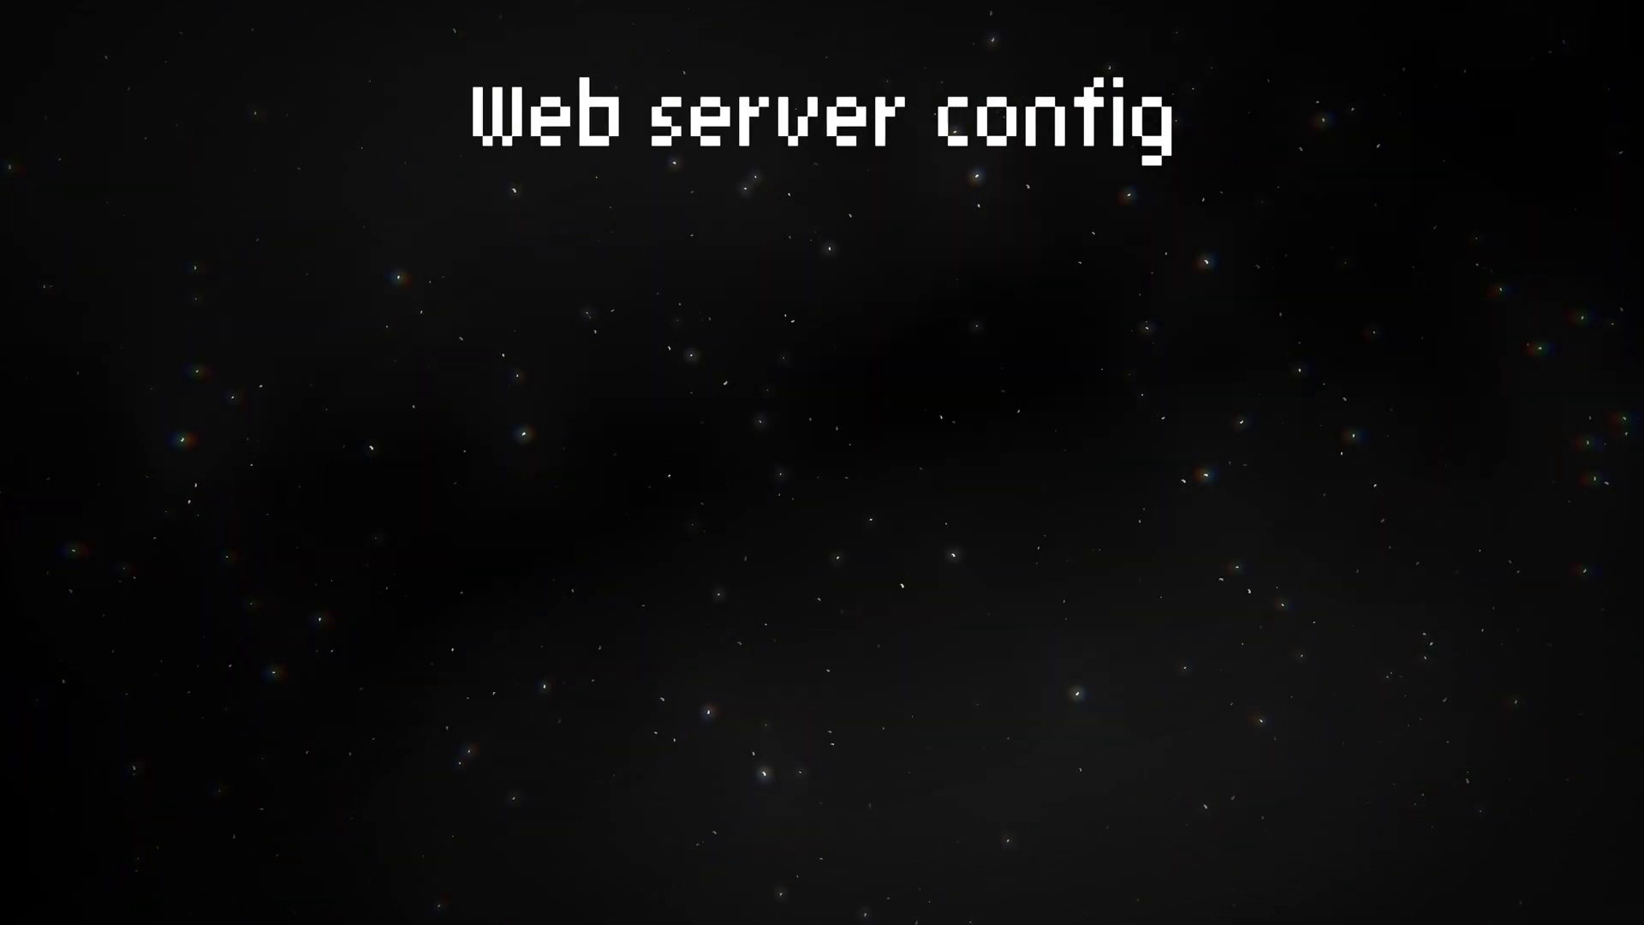